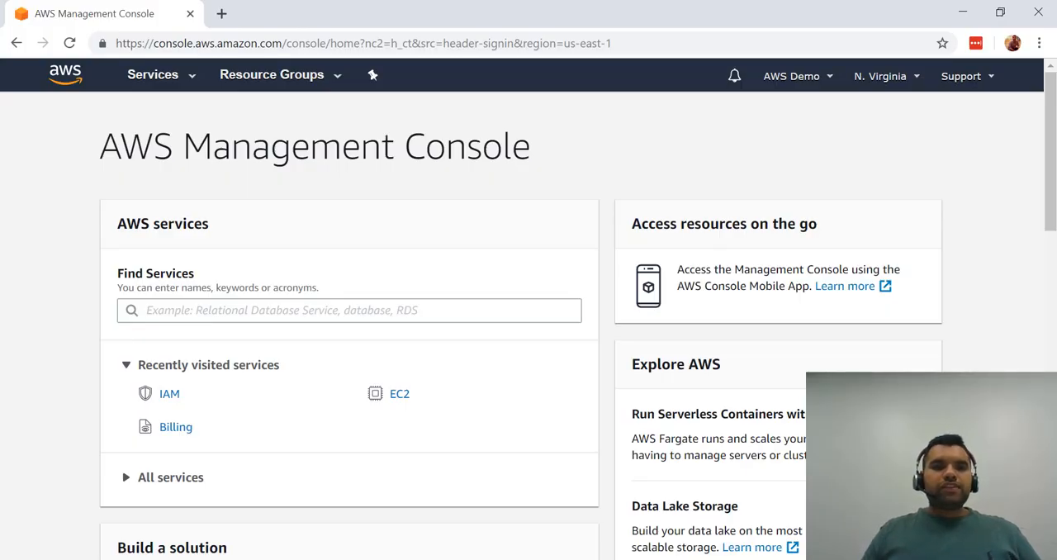
{"action": "mouse_move", "coordinate": [390, 106]}
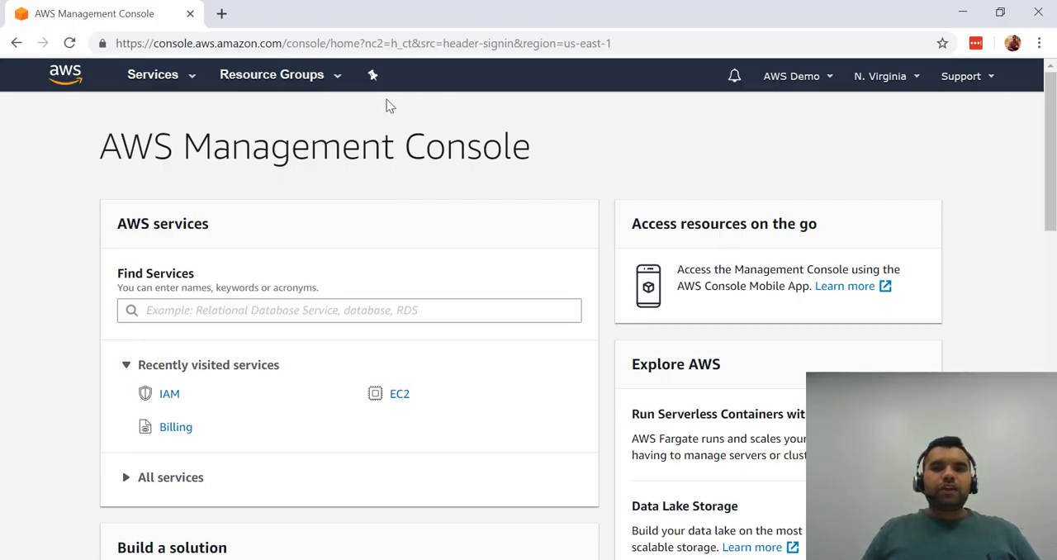
{"action": "mouse_move", "coordinate": [336, 236]}
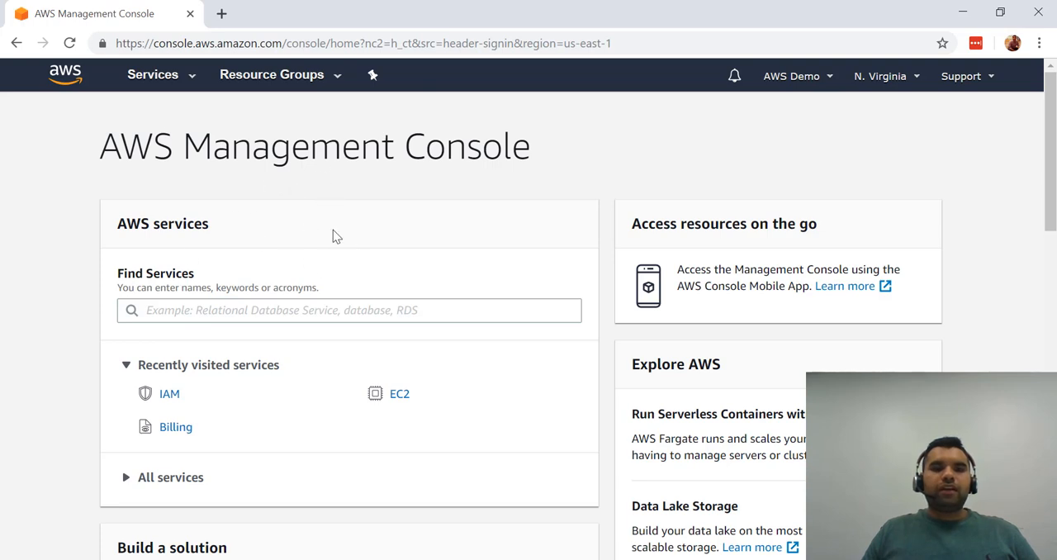
{"action": "mouse_move", "coordinate": [344, 225]}
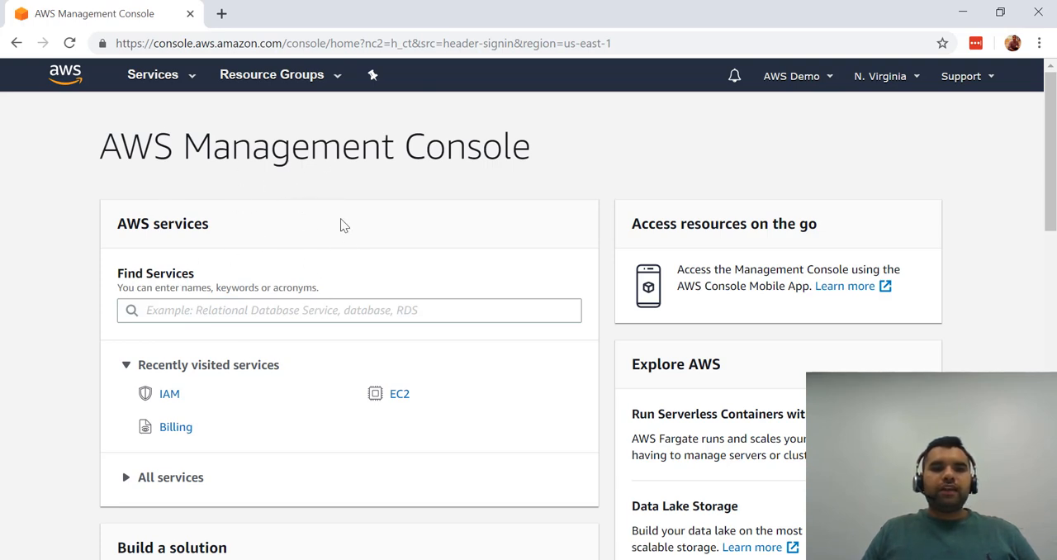
{"action": "mouse_move", "coordinate": [427, 338]}
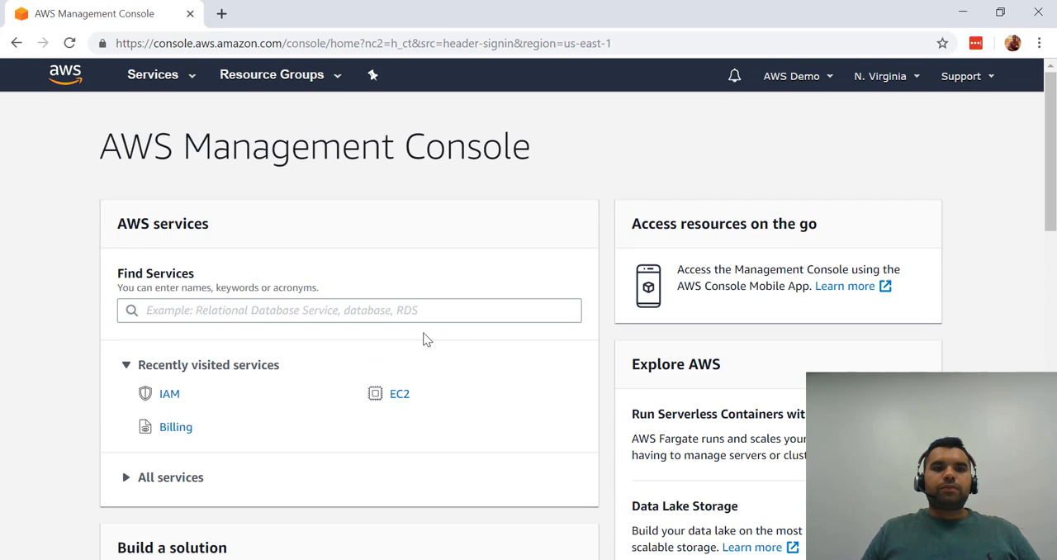
Search the services box for IAM and open the IAM service.
{"action": "scroll", "scroll_direction": "down", "scroll_amount": 3}
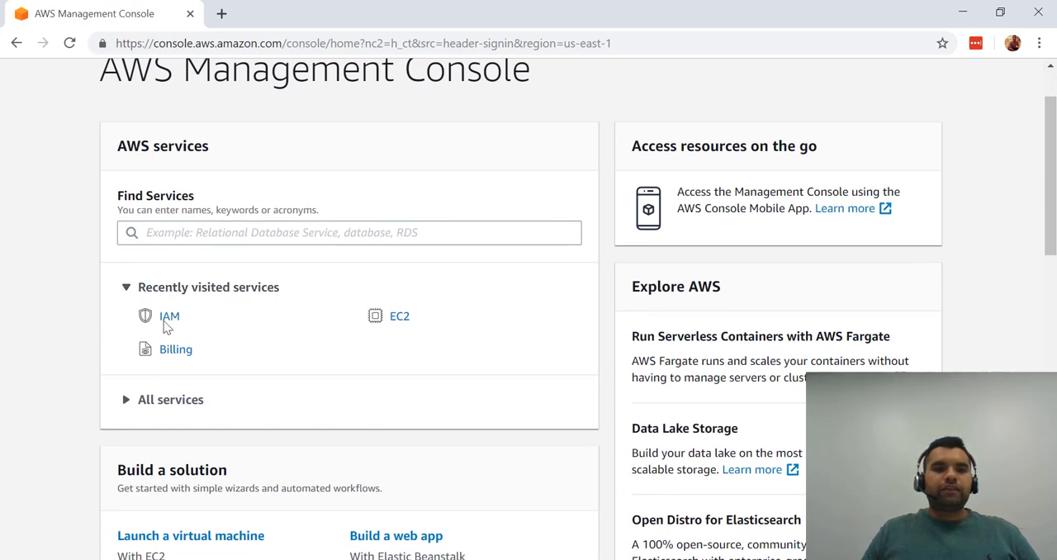
{"action": "mouse_move", "coordinate": [309, 351]}
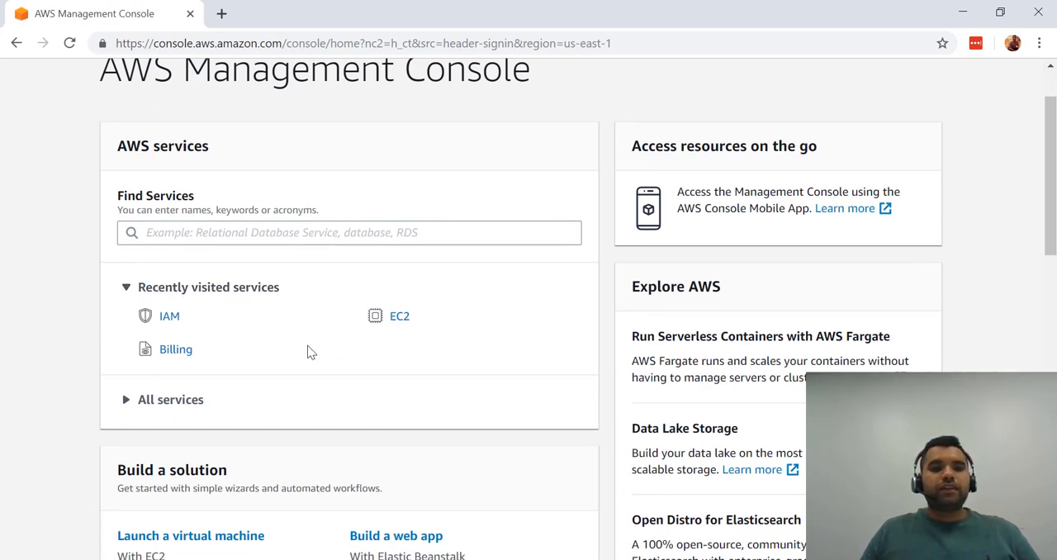
{"action": "left_click", "coordinate": [349, 232]}
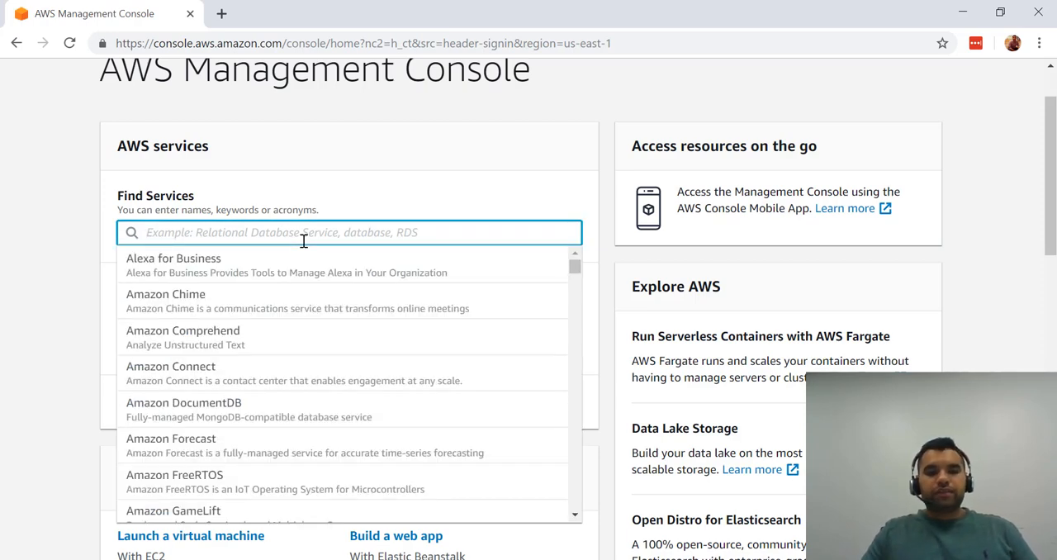
{"action": "type", "text": "S3"}
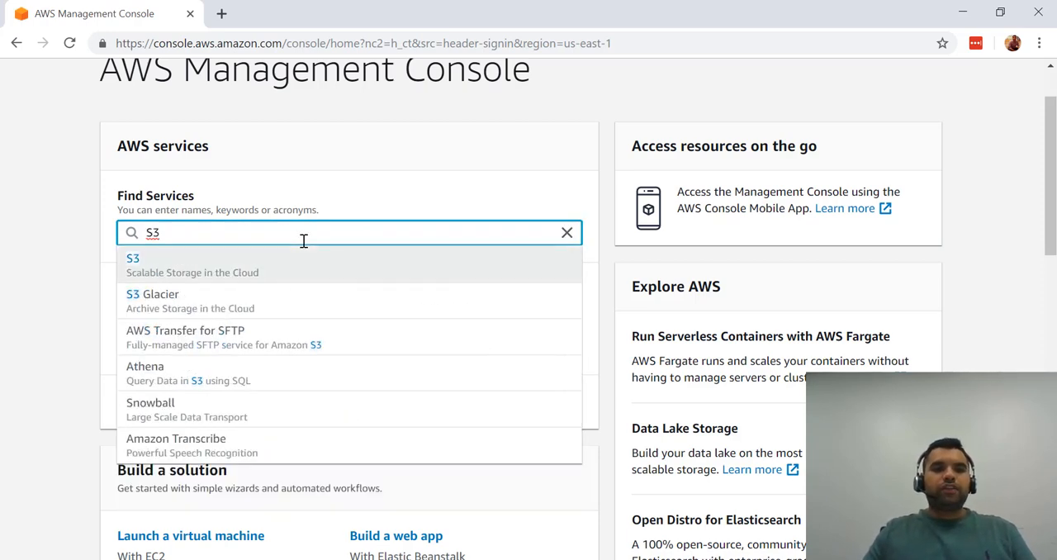
{"action": "type", "text": "IAM"}
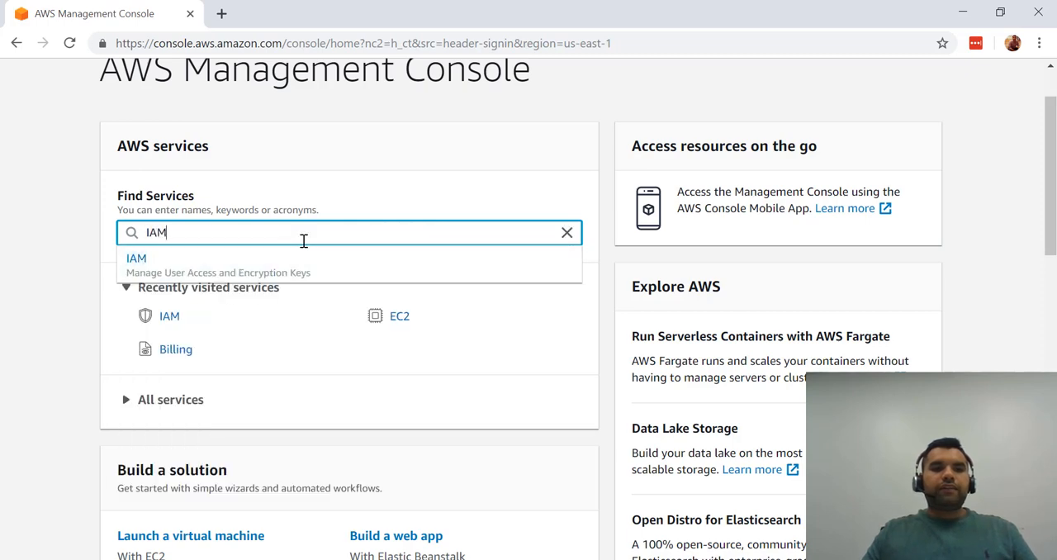
{"action": "left_click", "coordinate": [137, 257]}
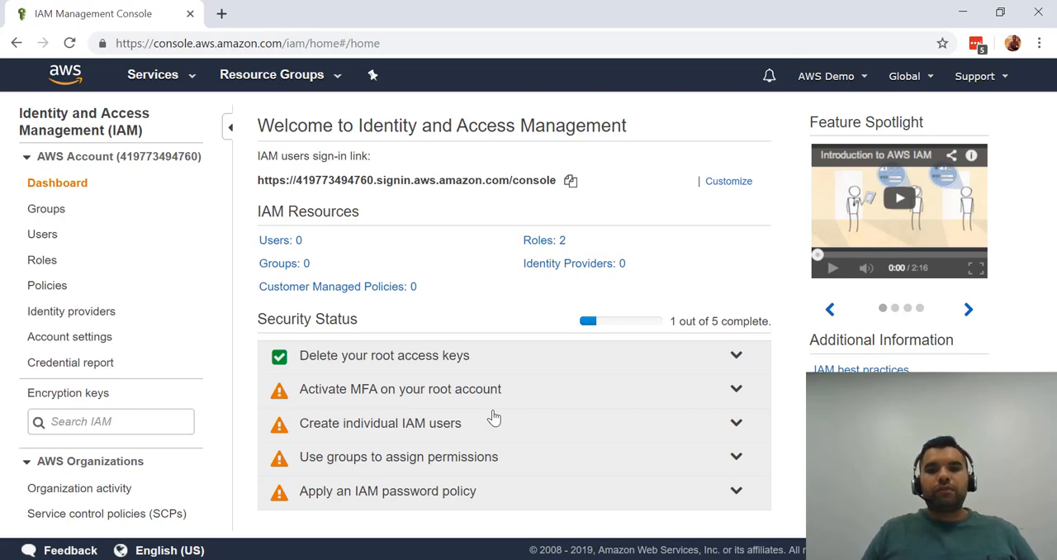
{"action": "mouse_move", "coordinate": [331, 361]}
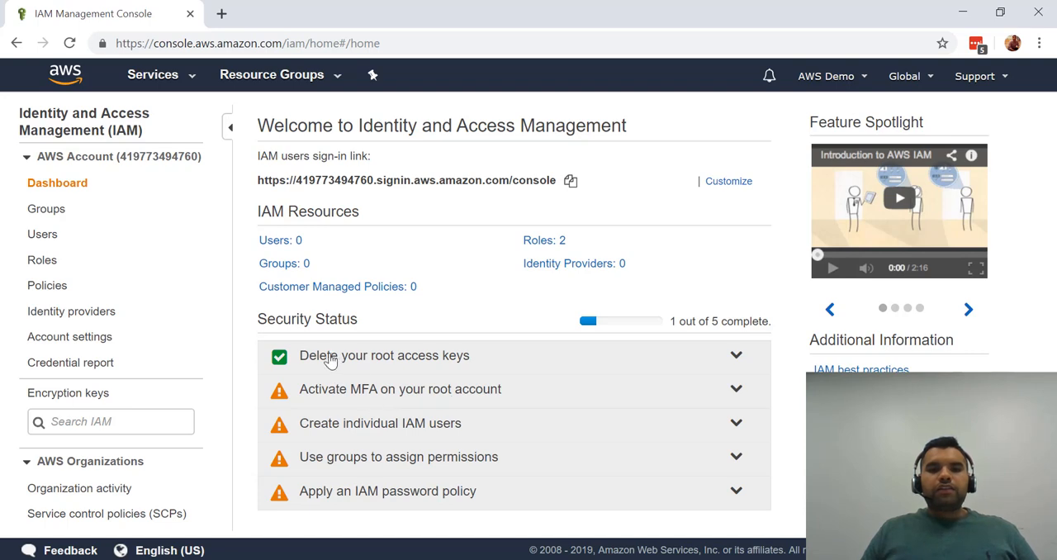
{"action": "mouse_move", "coordinate": [392, 501]}
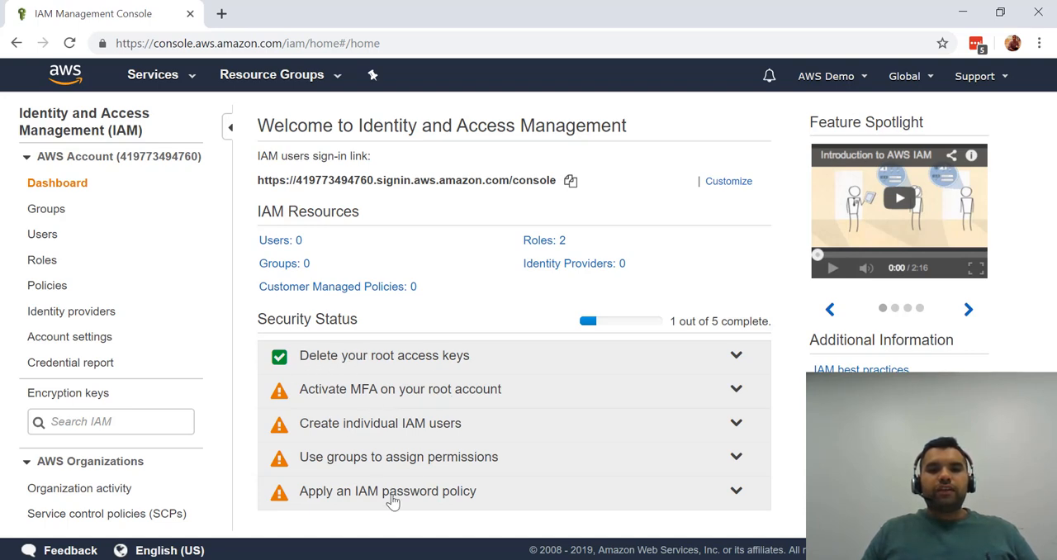
{"action": "mouse_move", "coordinate": [419, 365]}
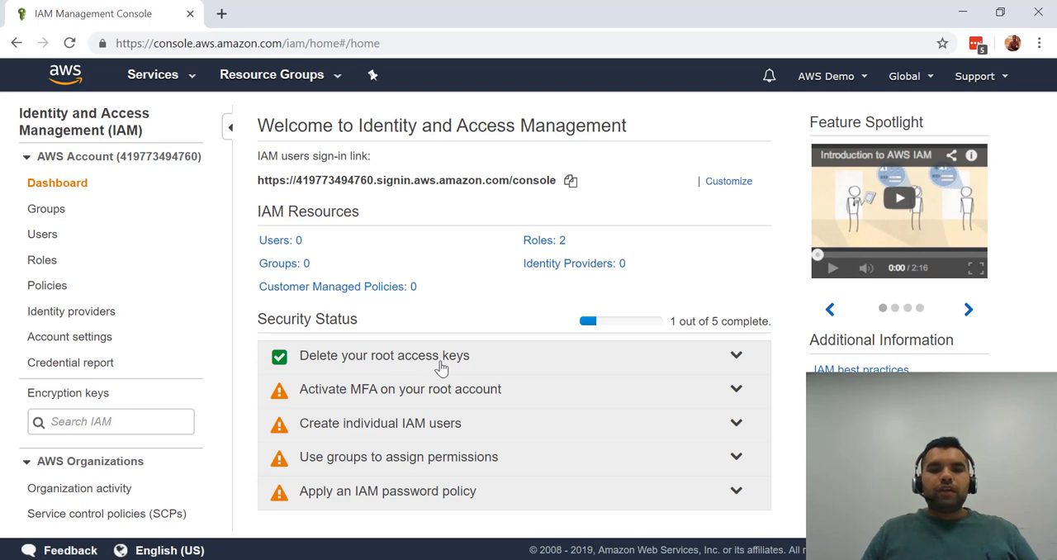
Expand 'Delete your root access keys' and 'Activate MFA on your root account' in the security checklist.
{"action": "left_click", "coordinate": [384, 355]}
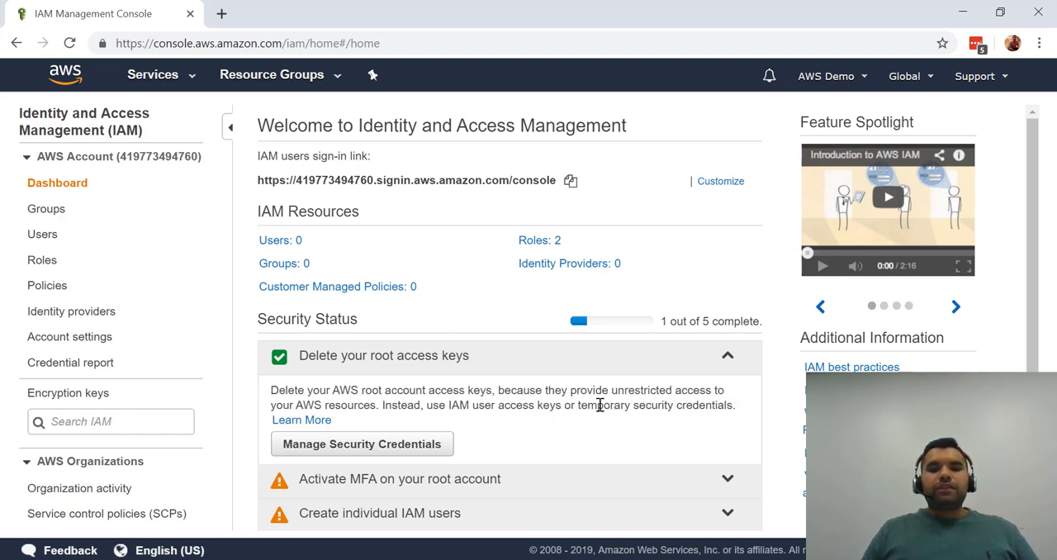
{"action": "scroll", "scroll_direction": "down", "scroll_amount": 3}
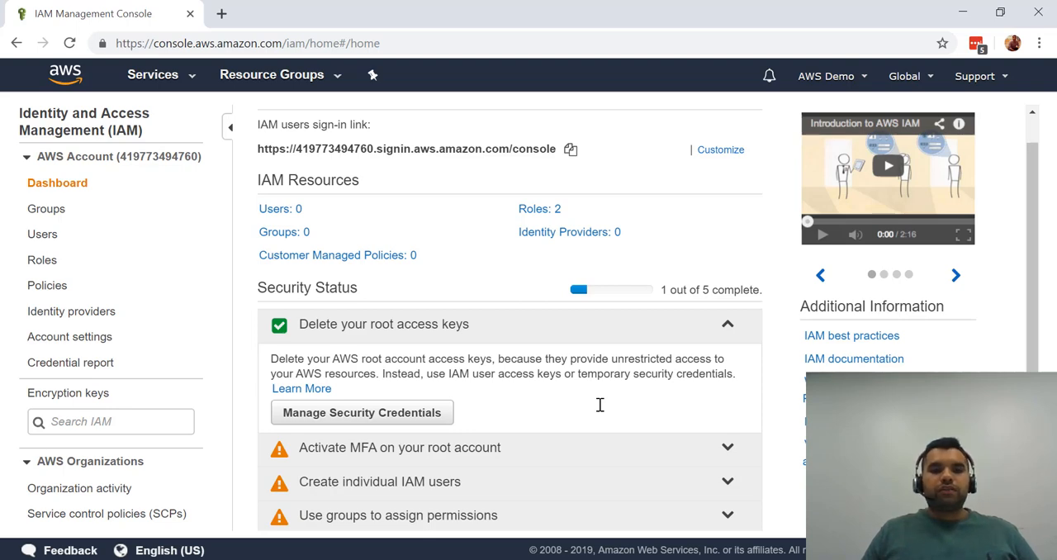
{"action": "scroll", "scroll_direction": "down", "scroll_amount": 3}
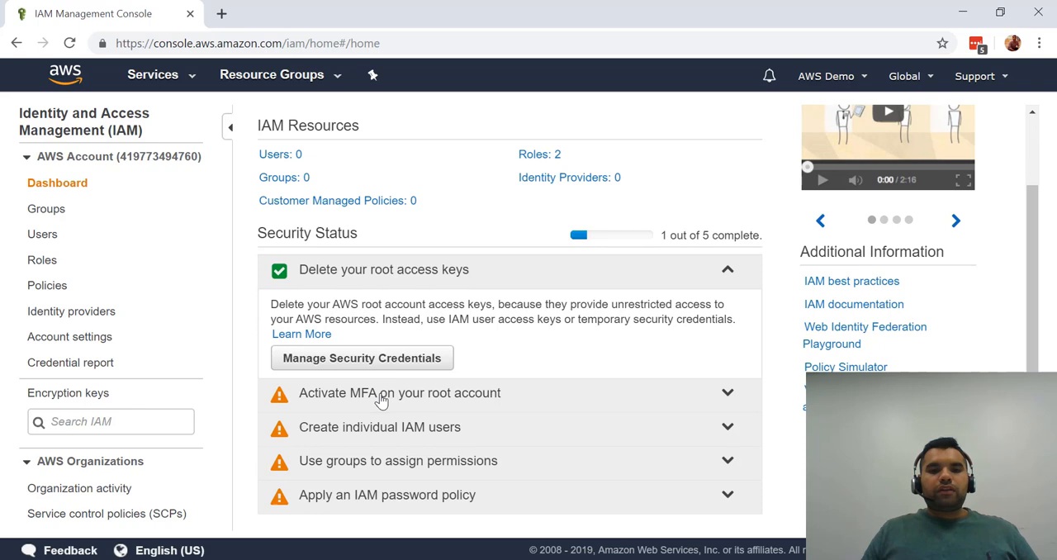
{"action": "left_click", "coordinate": [400, 392]}
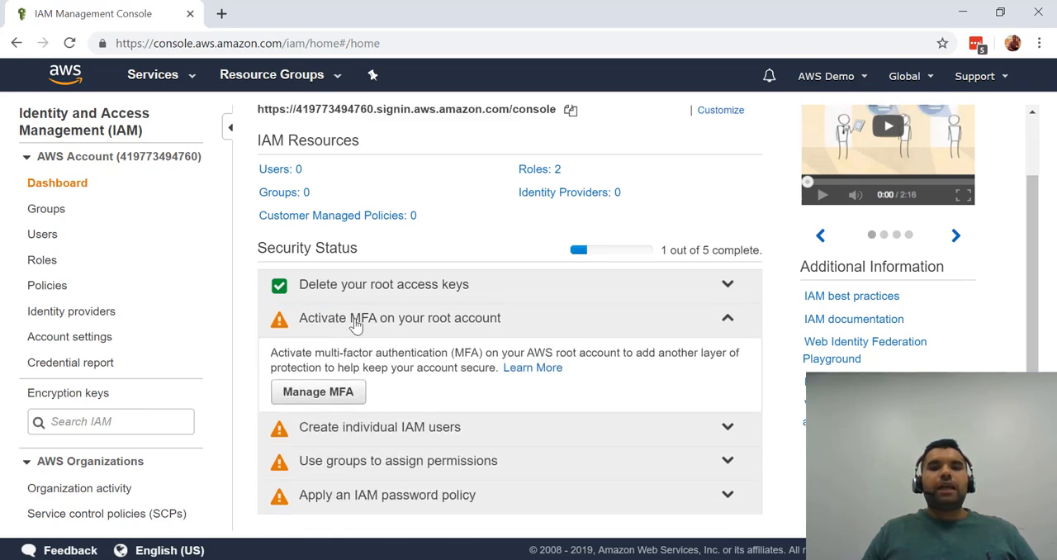
{"action": "mouse_move", "coordinate": [479, 355]}
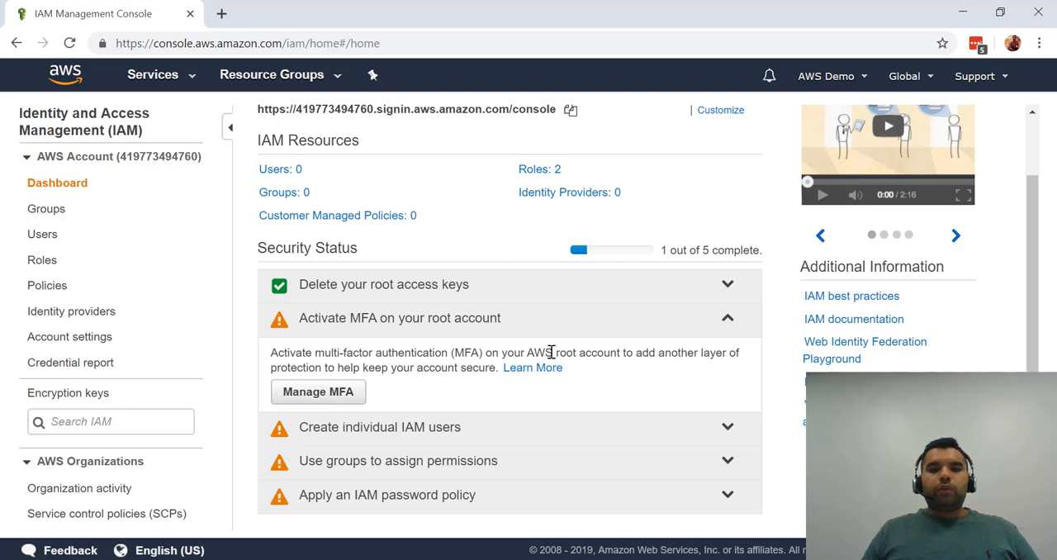
{"action": "mouse_move", "coordinate": [470, 351]}
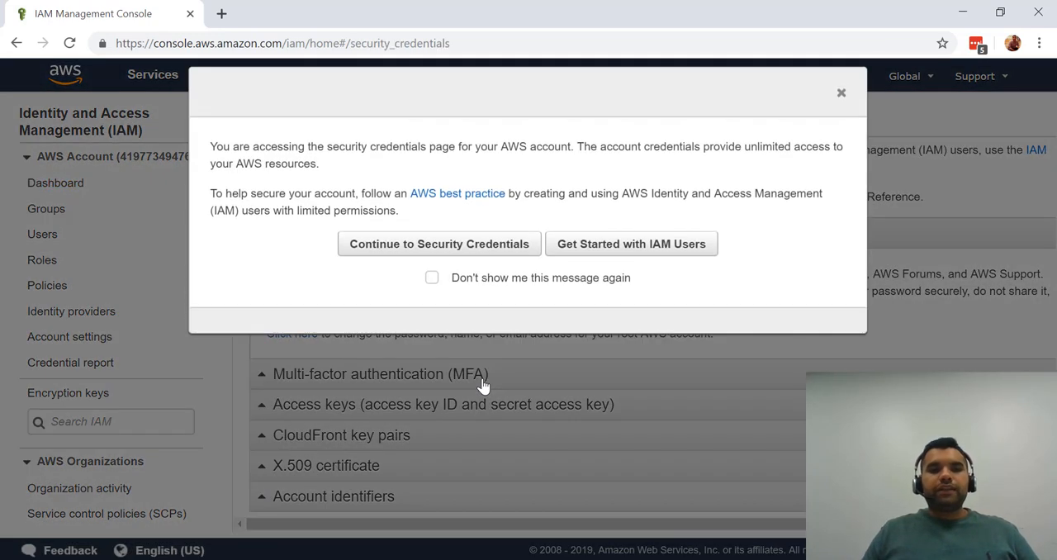
Suppress the credentials warning, continue to Security Credentials and expand the MFA section.
{"action": "left_click", "coordinate": [431, 277]}
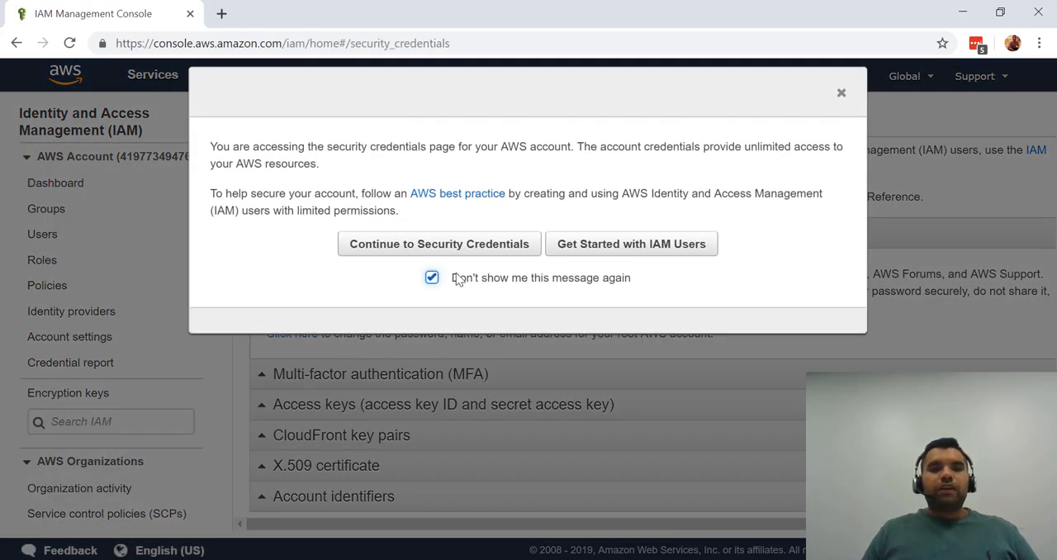
{"action": "left_click", "coordinate": [439, 244]}
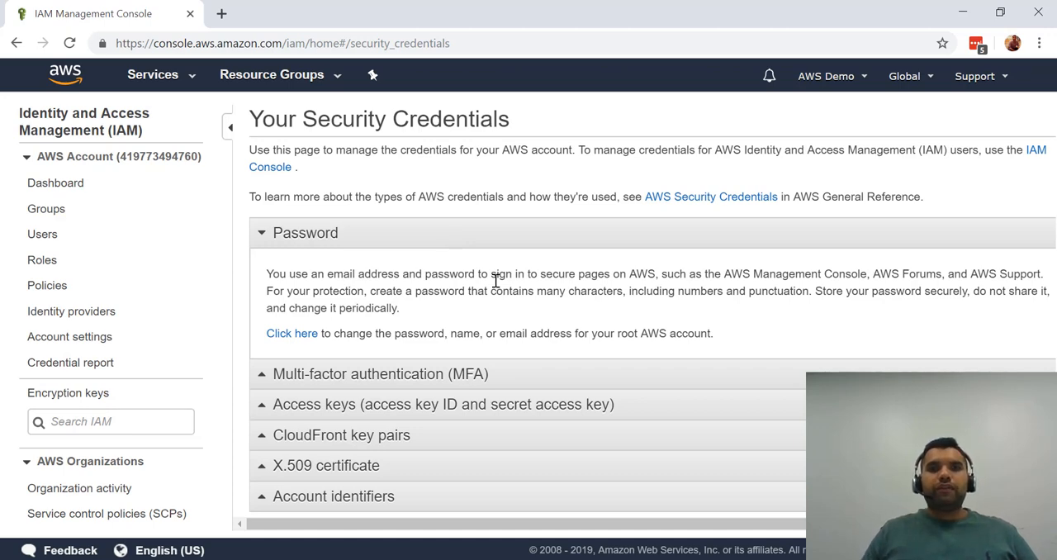
{"action": "left_click", "coordinate": [380, 374]}
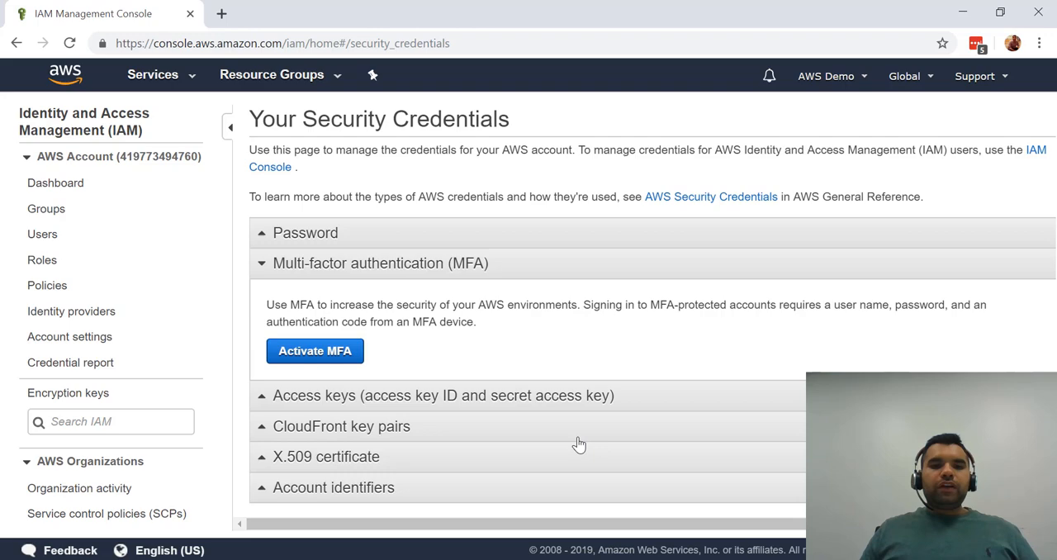
Begin MFA activation for the root account with a virtual MFA device.
{"action": "left_click", "coordinate": [314, 351]}
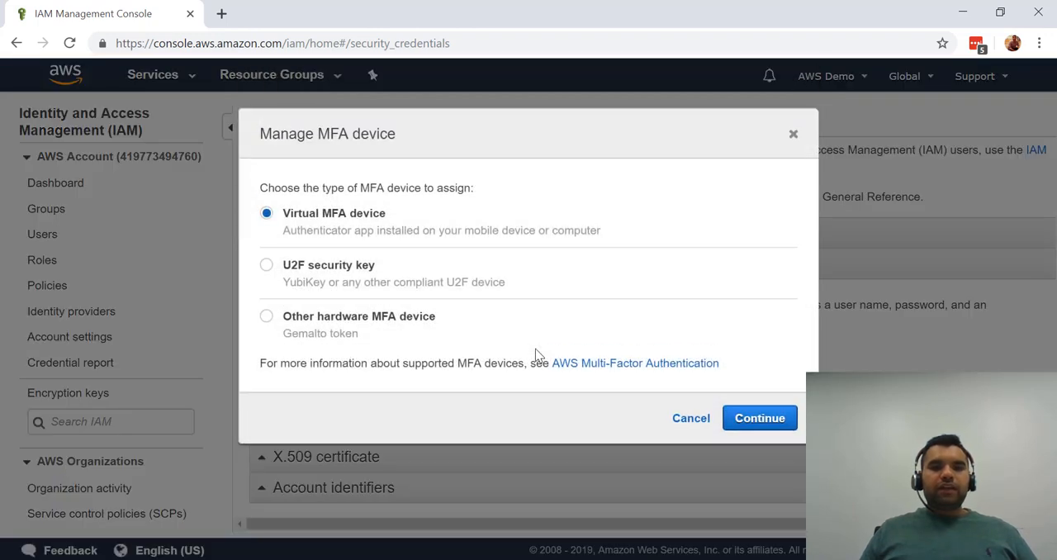
{"action": "mouse_move", "coordinate": [323, 213]}
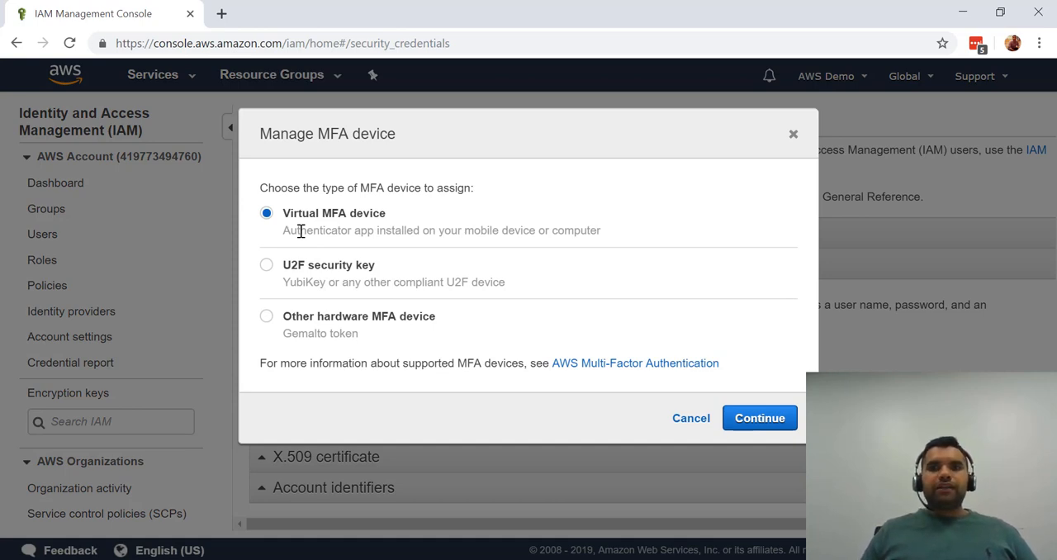
{"action": "left_click", "coordinate": [759, 418]}
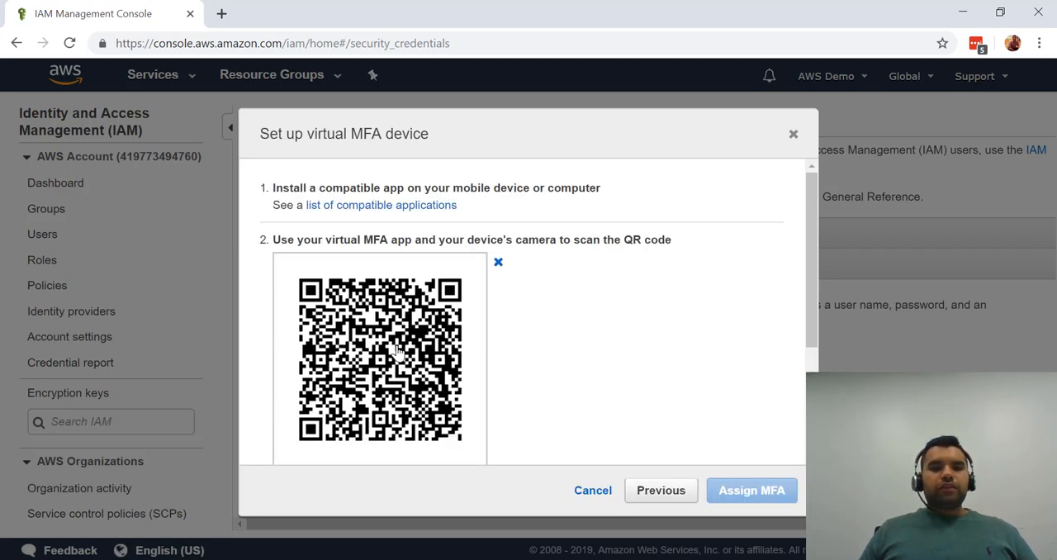
{"action": "scroll", "scroll_direction": "down", "scroll_amount": 3}
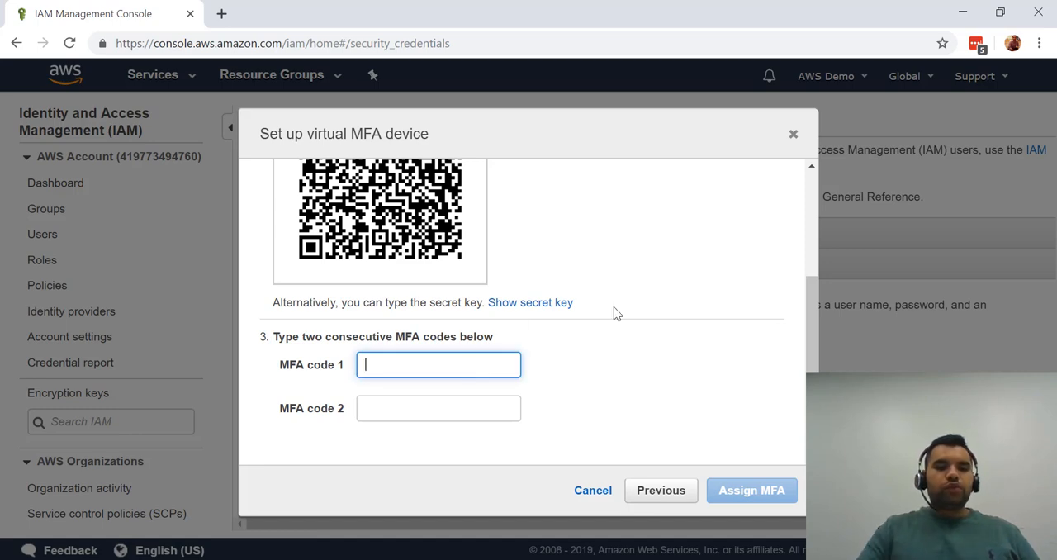
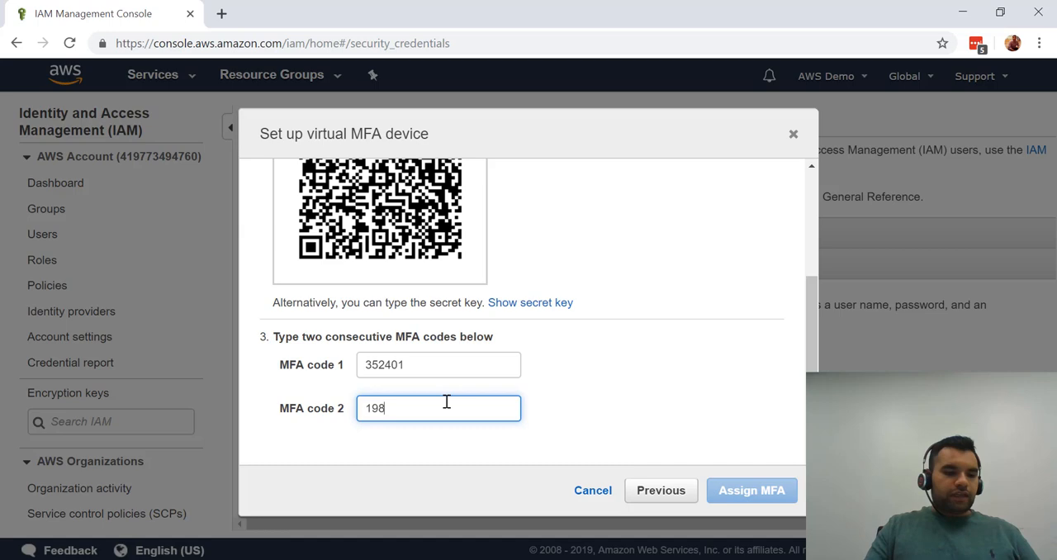
Enter the two consecutive MFA codes and assign the virtual MFA device to root.
{"action": "left_click", "coordinate": [750, 490]}
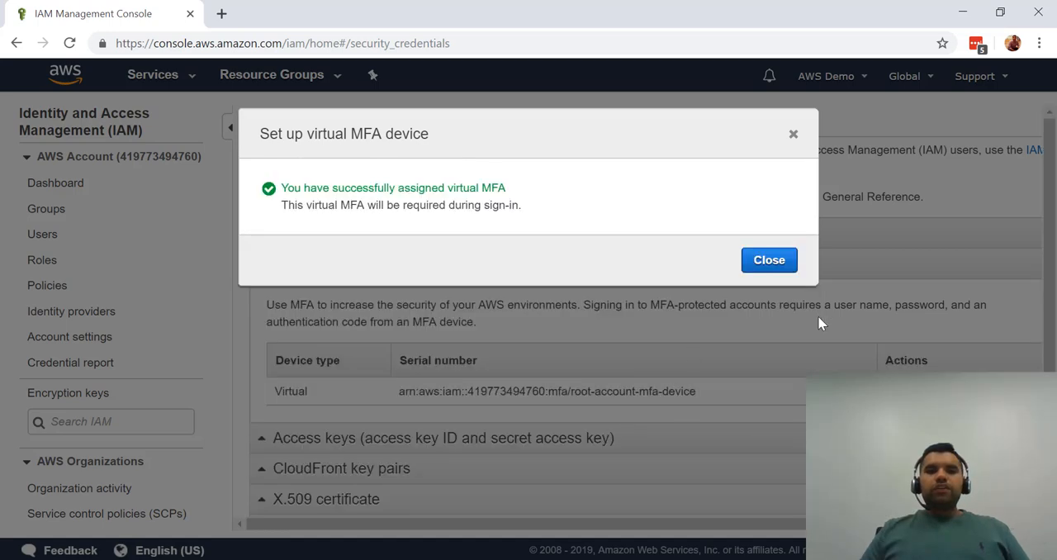
{"action": "mouse_move", "coordinate": [379, 142]}
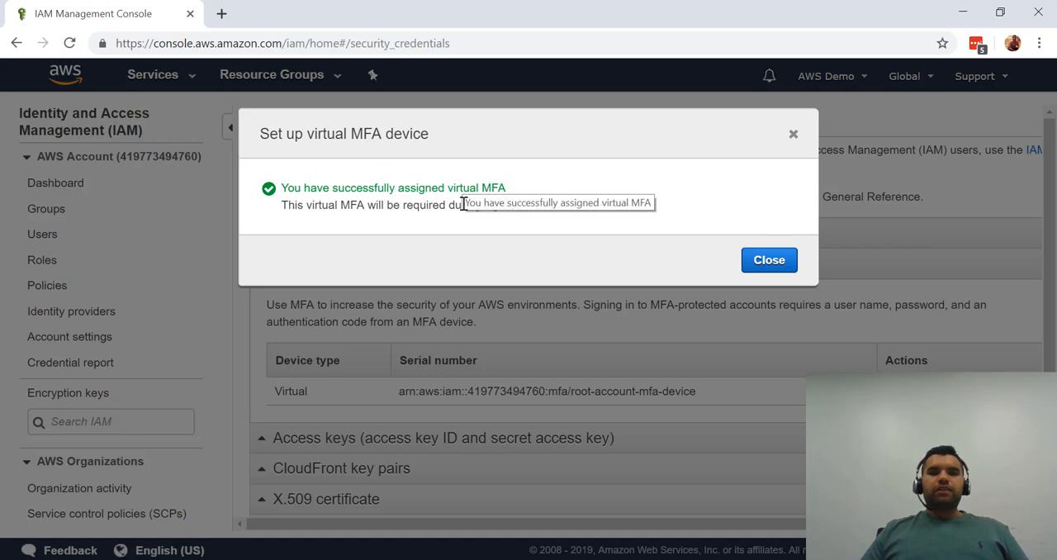
Dismiss the MFA success dialog and review the dashboard Security Status.
{"action": "left_click", "coordinate": [767, 259]}
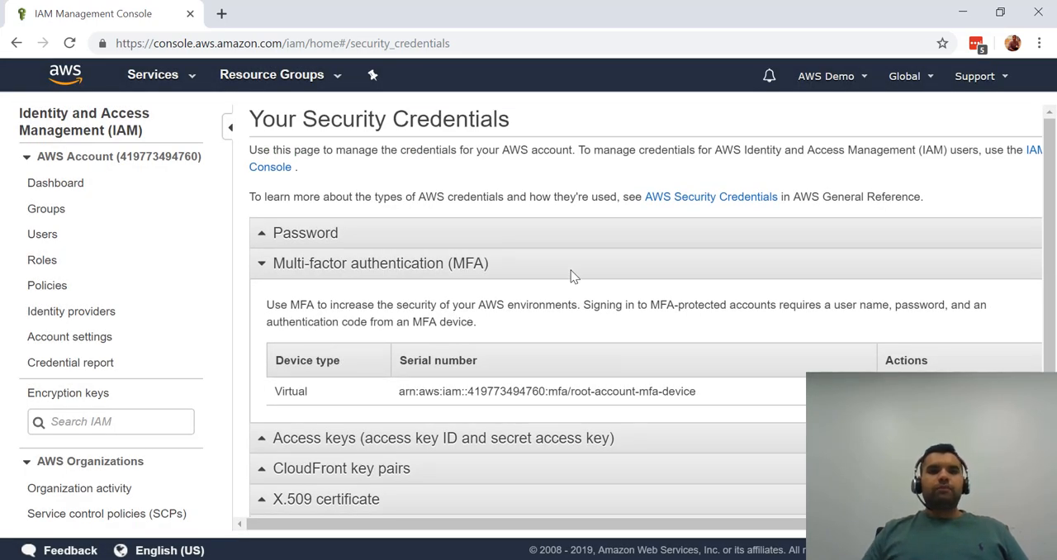
{"action": "scroll", "scroll_direction": "down", "scroll_amount": 3}
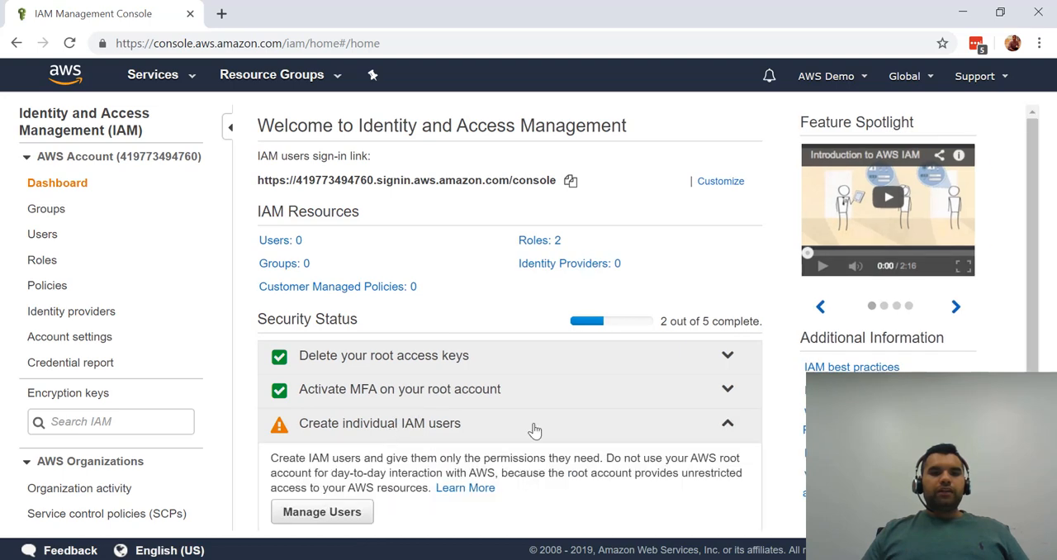
{"action": "scroll", "scroll_direction": "down", "scroll_amount": 3}
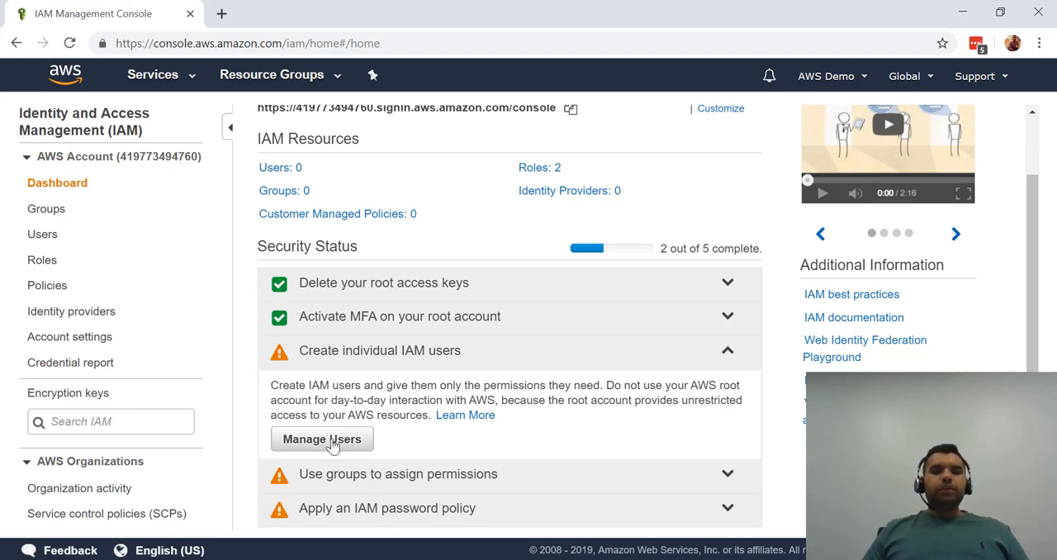
Start adding a new IAM user named Test.
{"action": "left_click", "coordinate": [321, 438]}
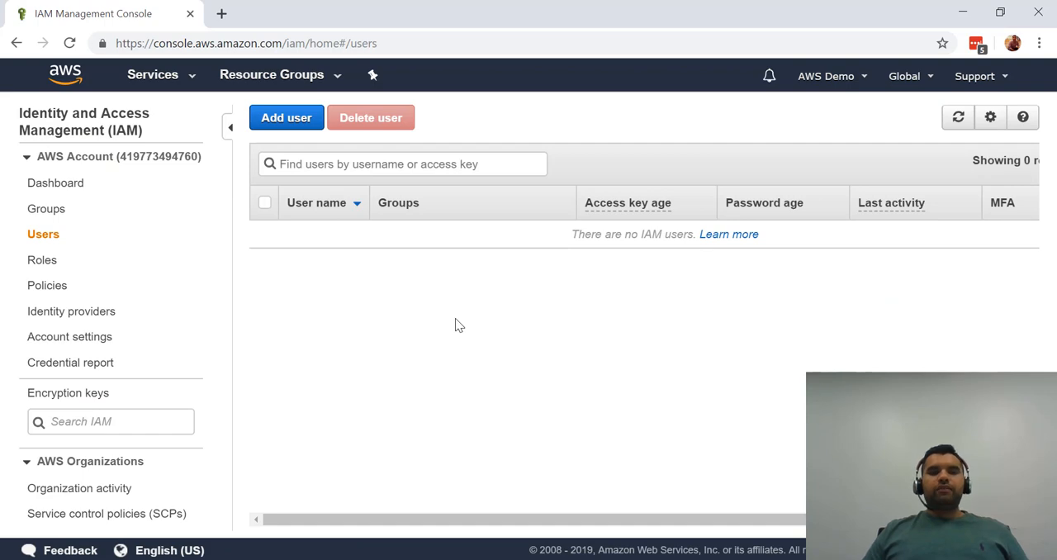
{"action": "left_click", "coordinate": [286, 117]}
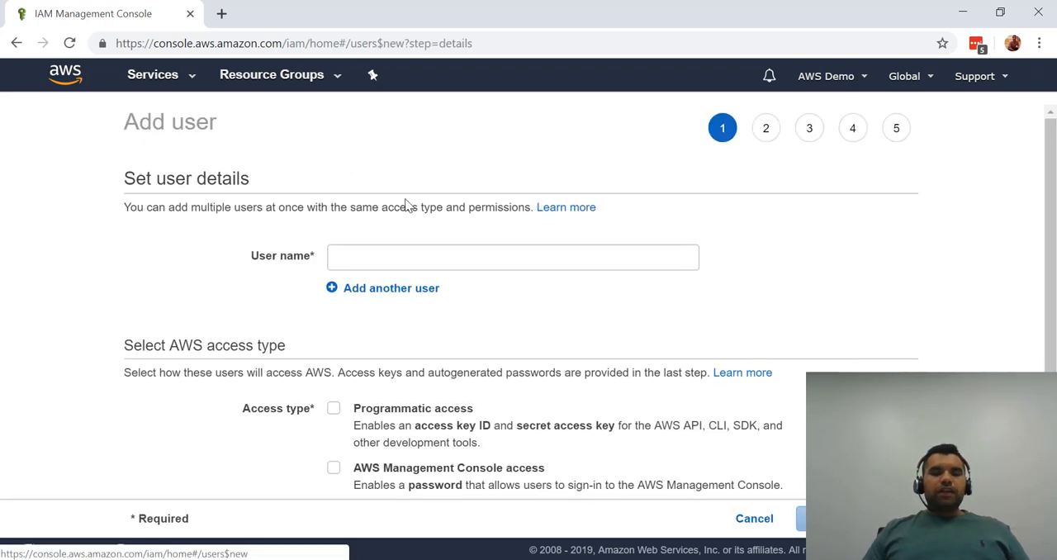
{"action": "left_click", "coordinate": [512, 257]}
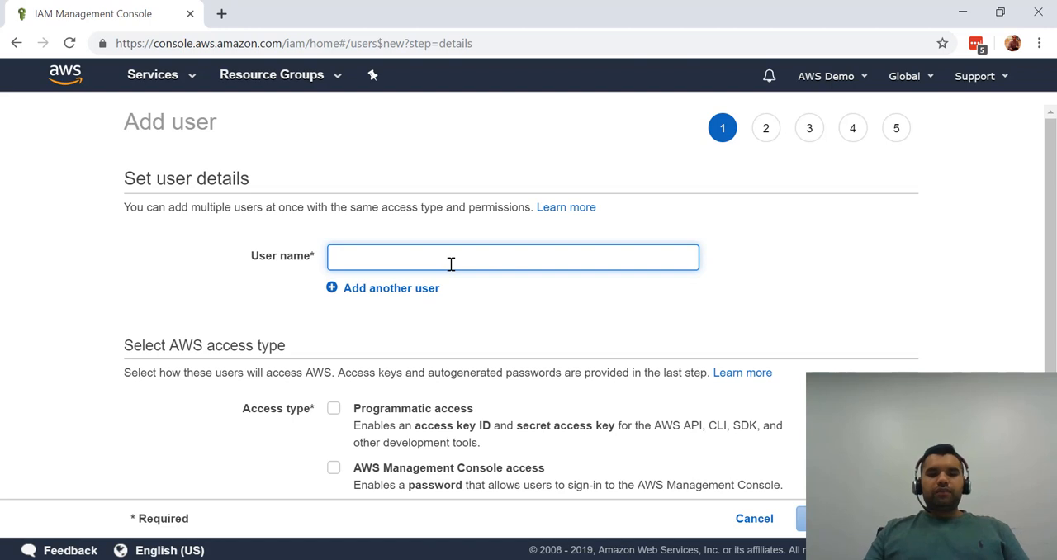
{"action": "type", "text": "Test"}
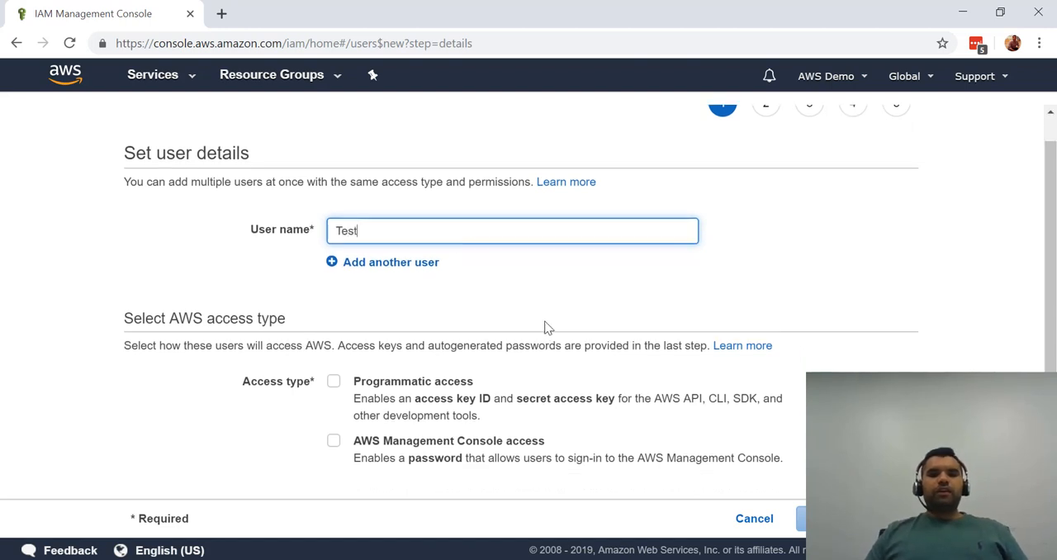
{"action": "mouse_move", "coordinate": [331, 372]}
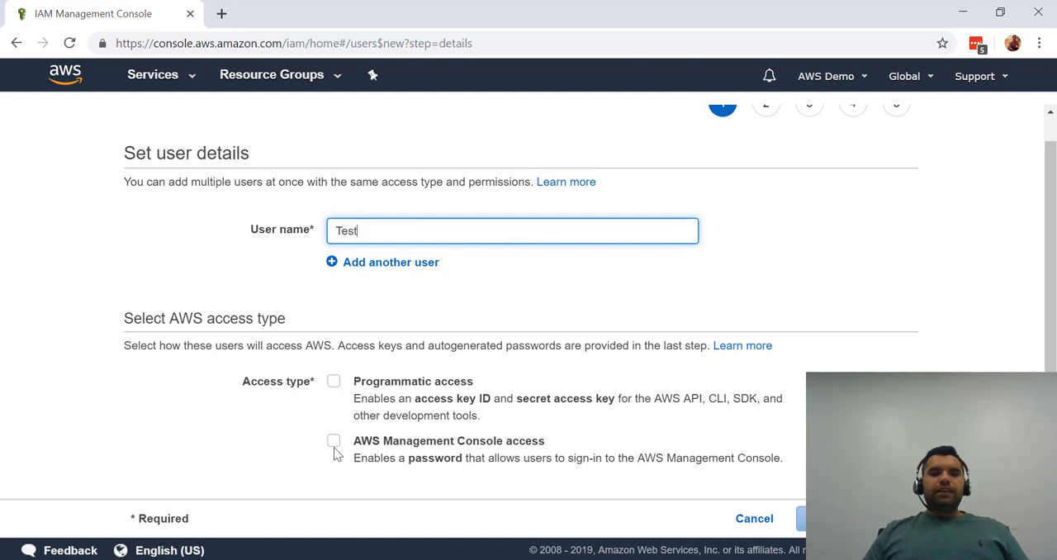
Give user Test AWS Management Console access with a custom password.
{"action": "left_click", "coordinate": [334, 440]}
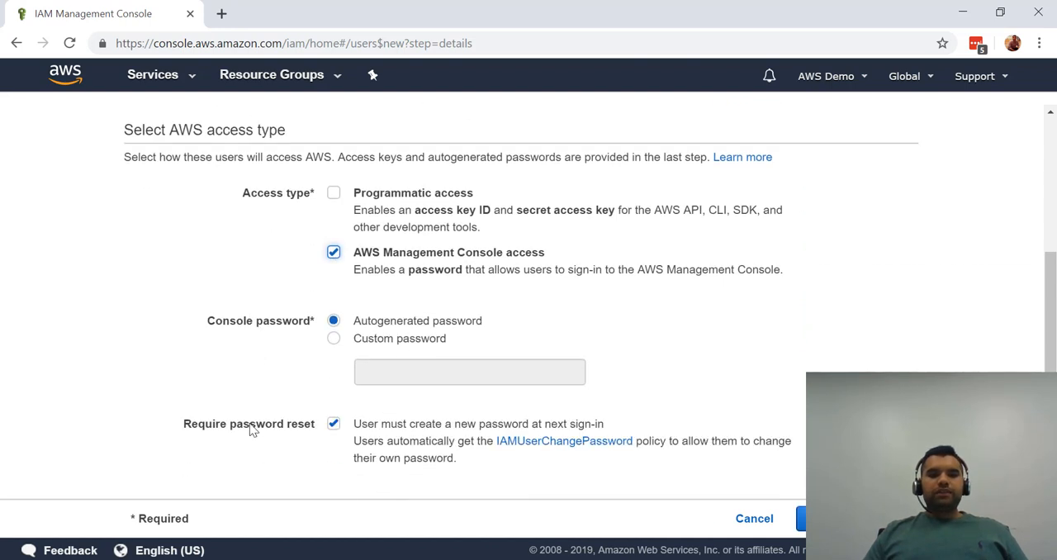
{"action": "left_click", "coordinate": [334, 338]}
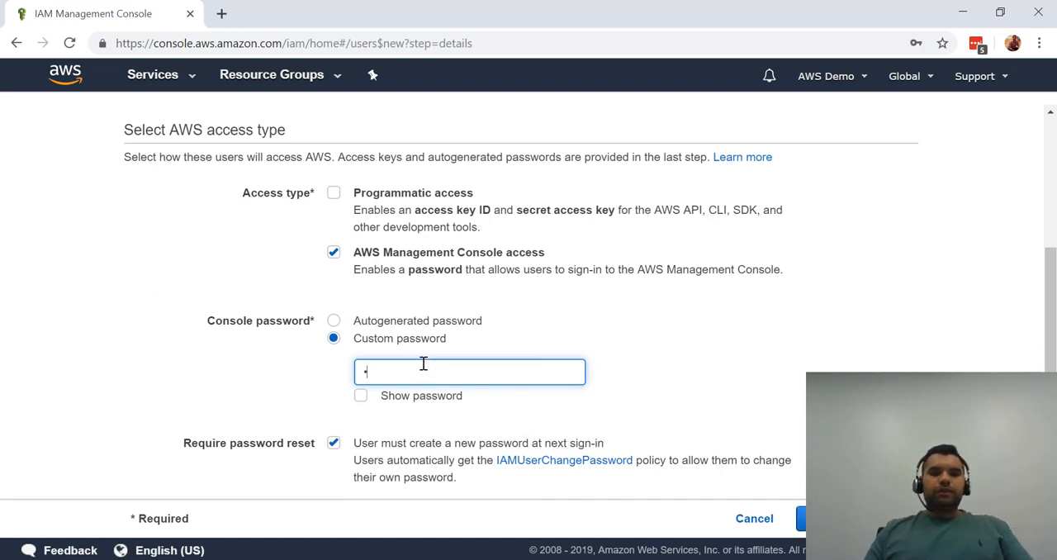
{"action": "type", "text": "password"}
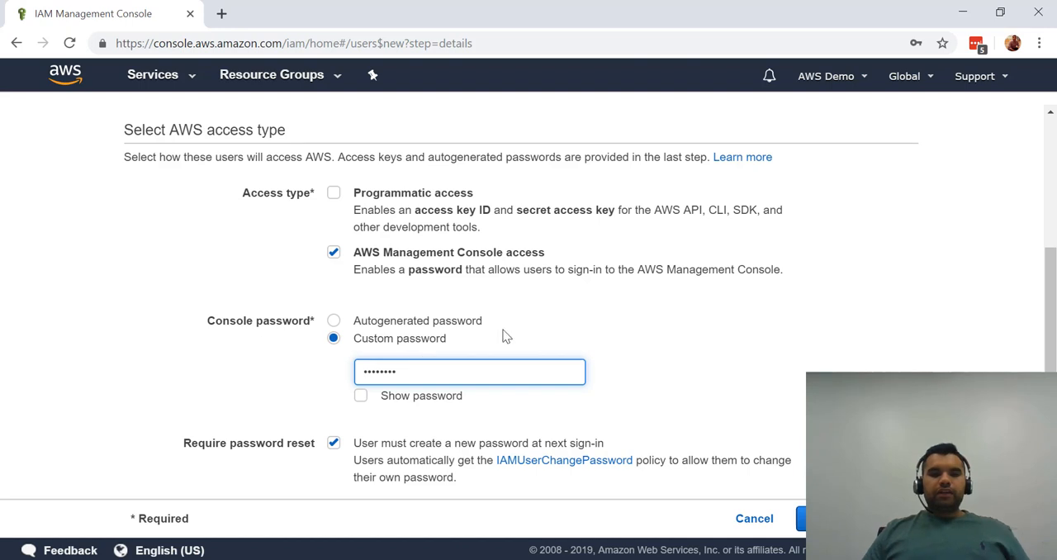
{"action": "mouse_move", "coordinate": [427, 453]}
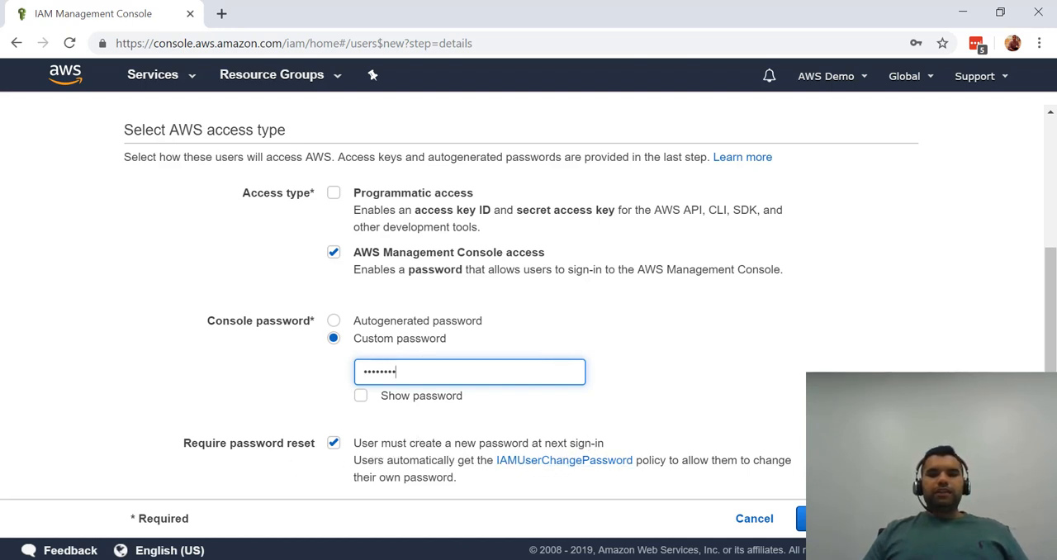
Attach the existing AdministratorAccess policy directly to user Test and proceed toward Review.
{"action": "left_click", "coordinate": [800, 518]}
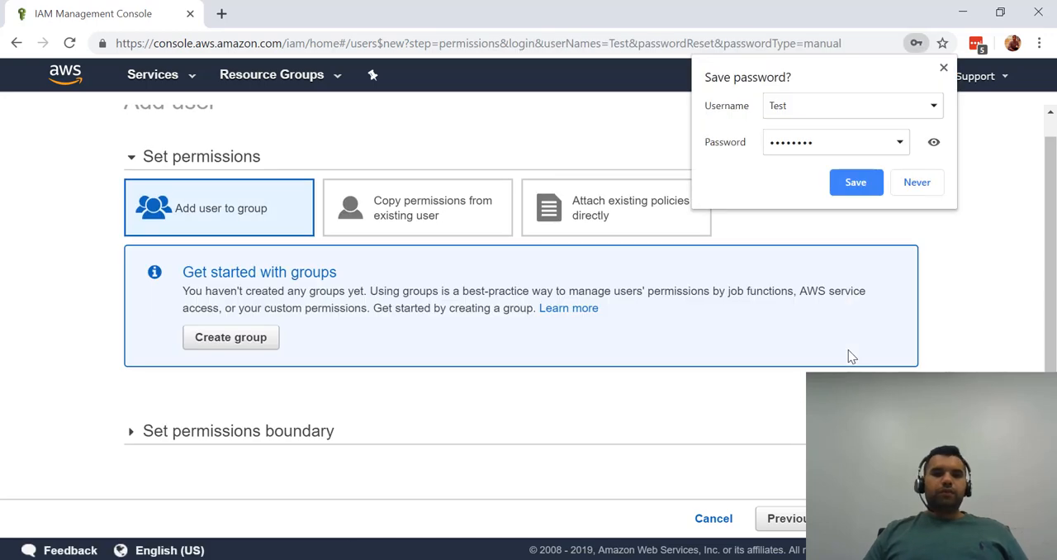
{"action": "left_click", "coordinate": [917, 182]}
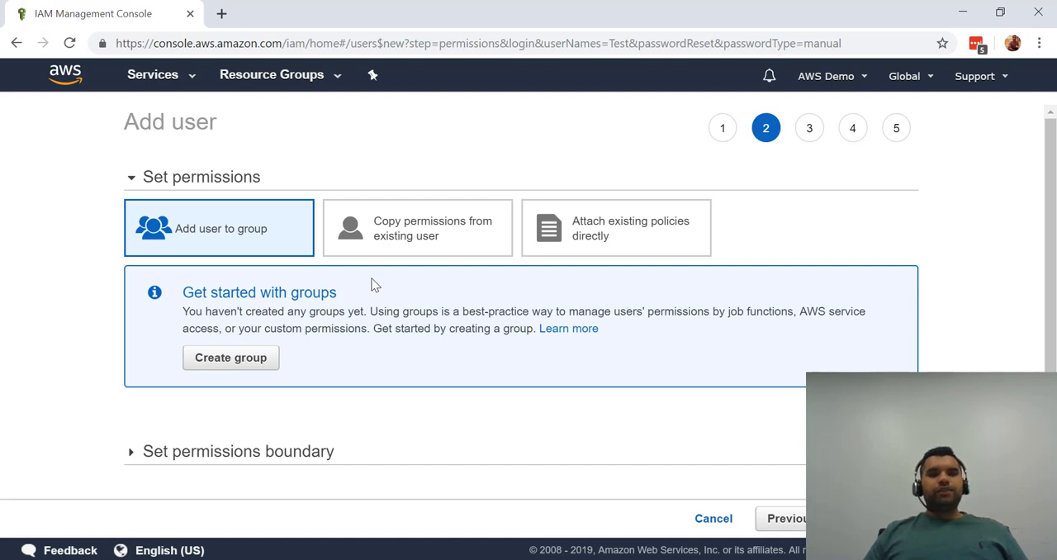
{"action": "mouse_move", "coordinate": [424, 243]}
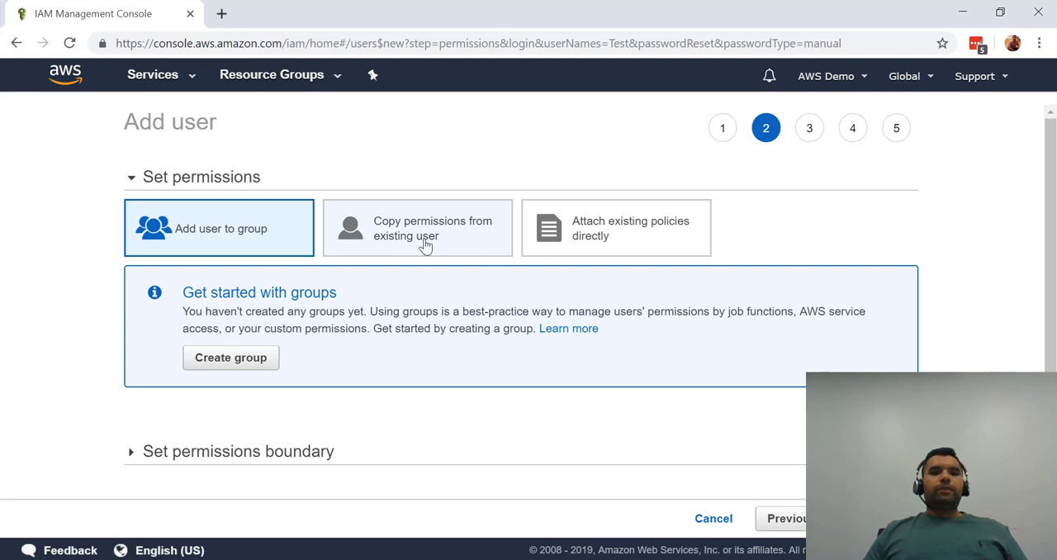
{"action": "mouse_move", "coordinate": [621, 238]}
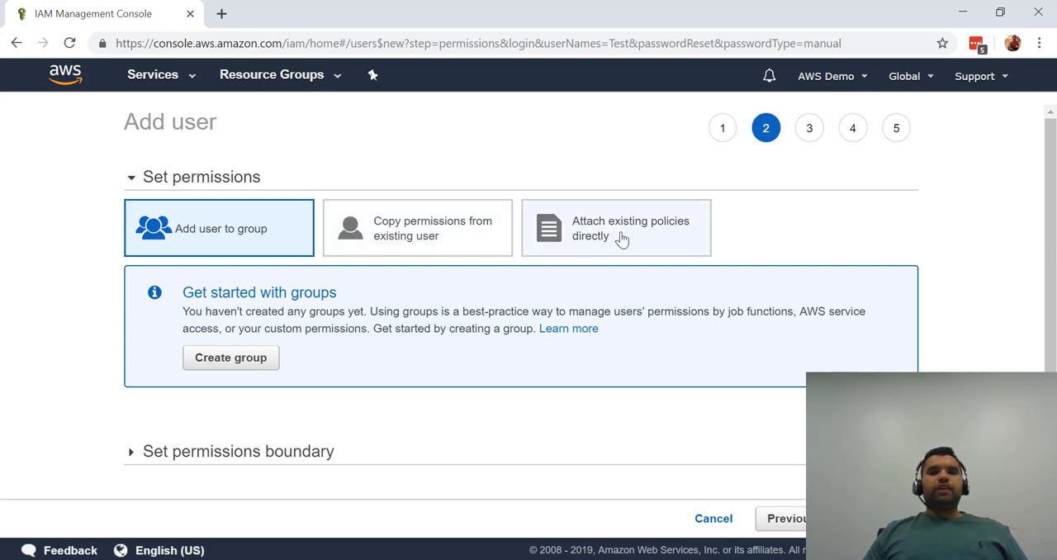
{"action": "left_click", "coordinate": [616, 228]}
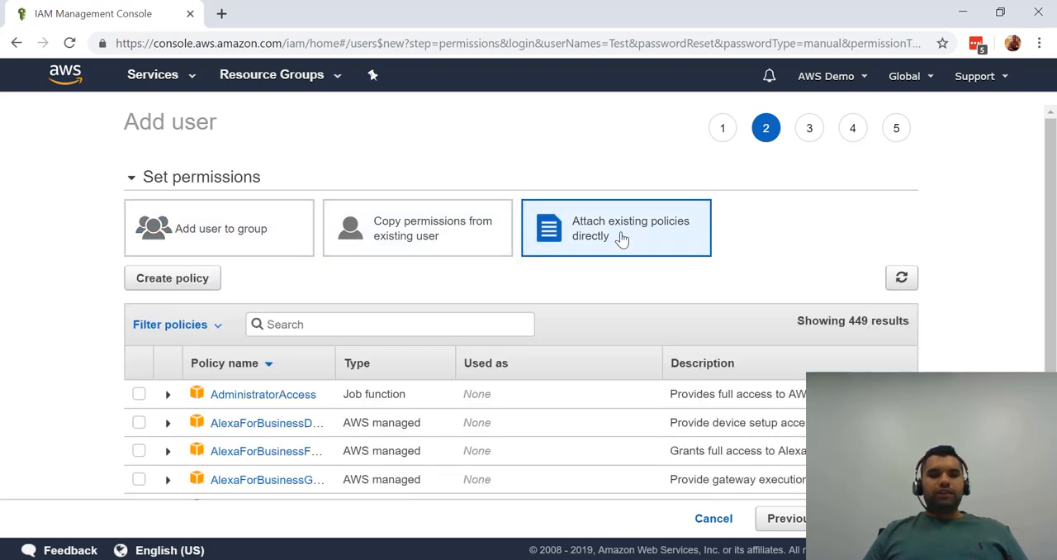
{"action": "scroll", "scroll_direction": "down", "scroll_amount": 3}
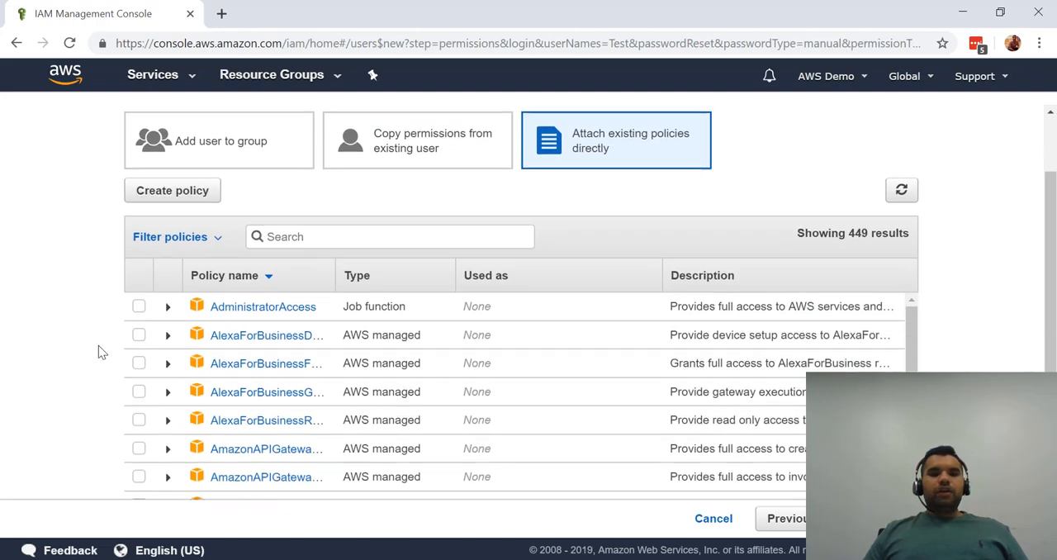
{"action": "scroll", "scroll_direction": "down", "scroll_amount": 3}
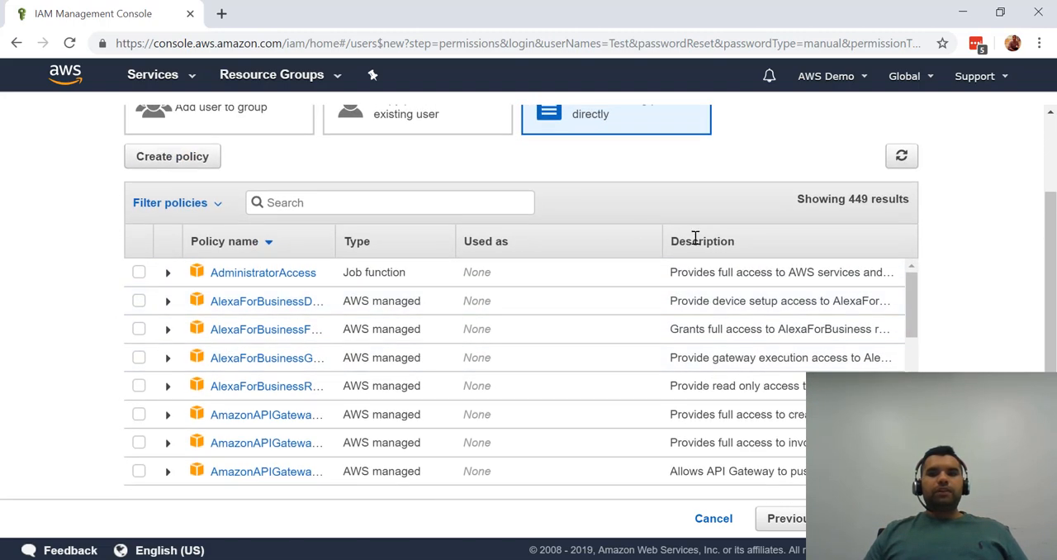
{"action": "mouse_move", "coordinate": [681, 277]}
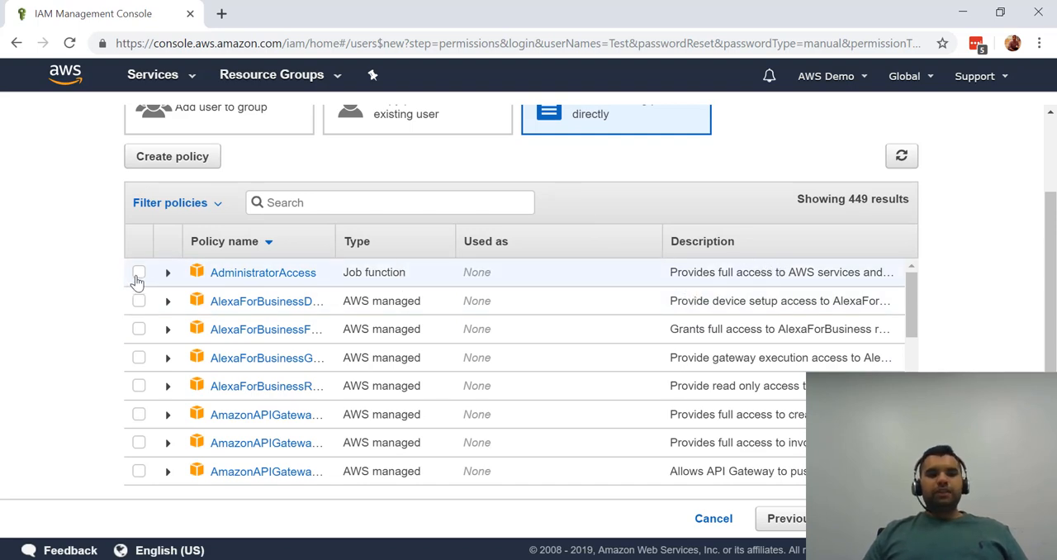
{"action": "scroll", "scroll_direction": "down", "scroll_amount": 3}
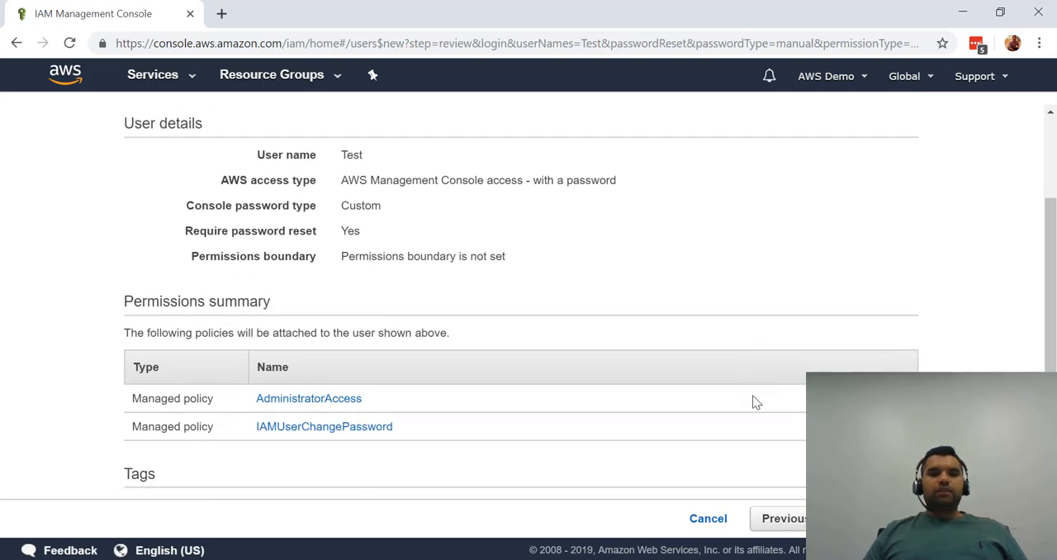
Create user Test and return to the IAM users list.
{"action": "scroll", "scroll_direction": "down", "scroll_amount": 3}
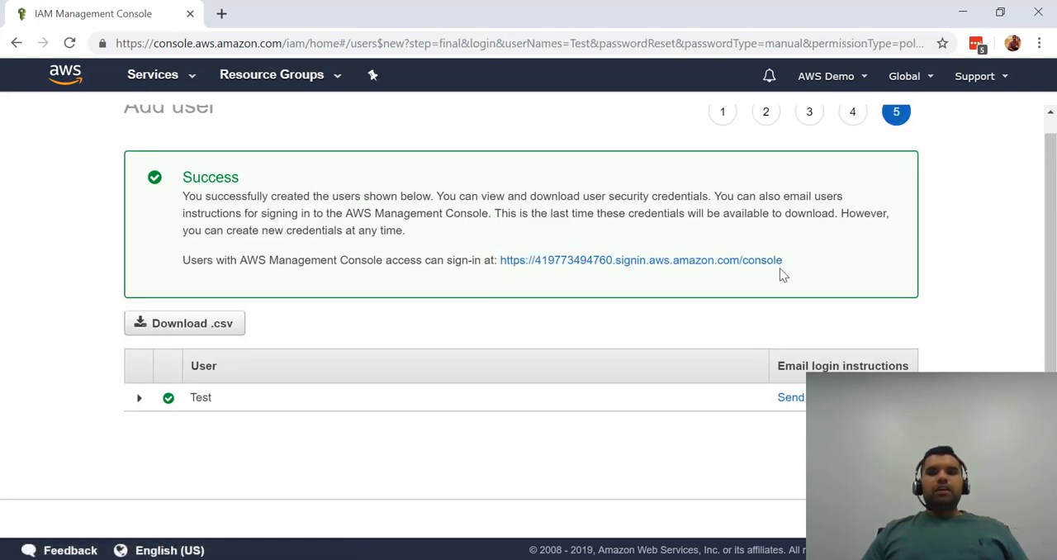
{"action": "left_click_drag", "start_coordinate": [512, 259], "coordinate": [783, 259]}
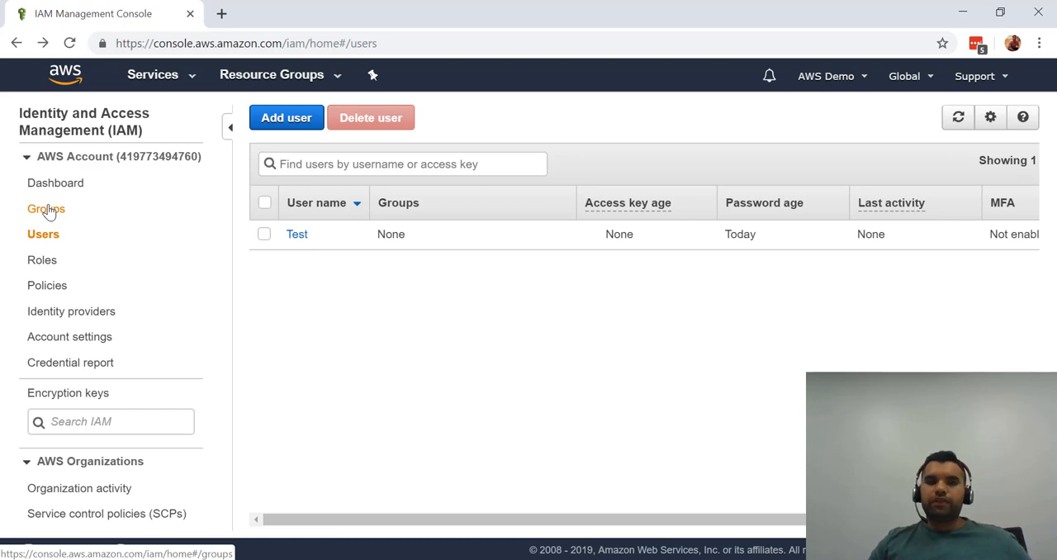
Go to IAM Groups via Services and start creating a new group.
{"action": "left_click", "coordinate": [152, 75]}
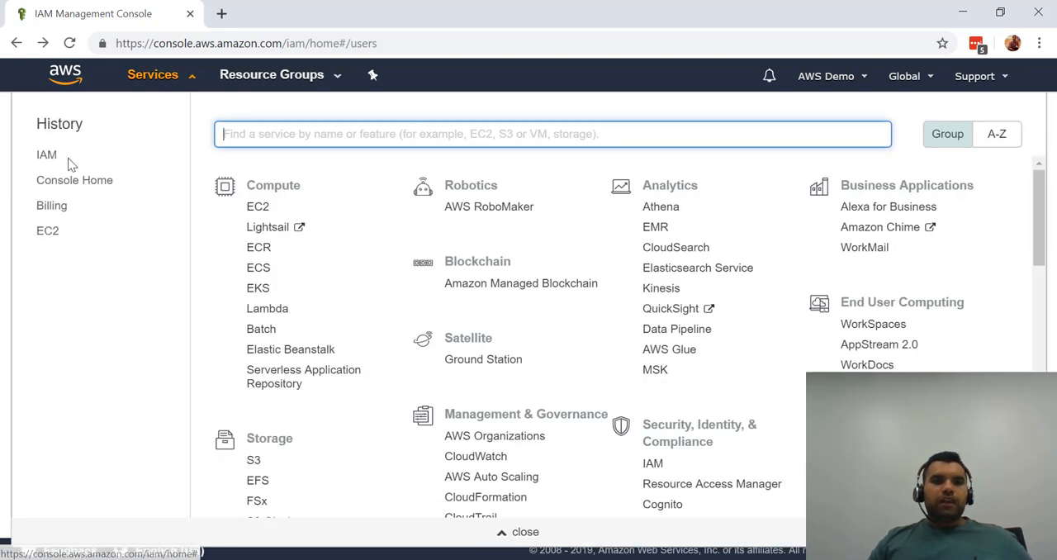
{"action": "left_click", "coordinate": [46, 155]}
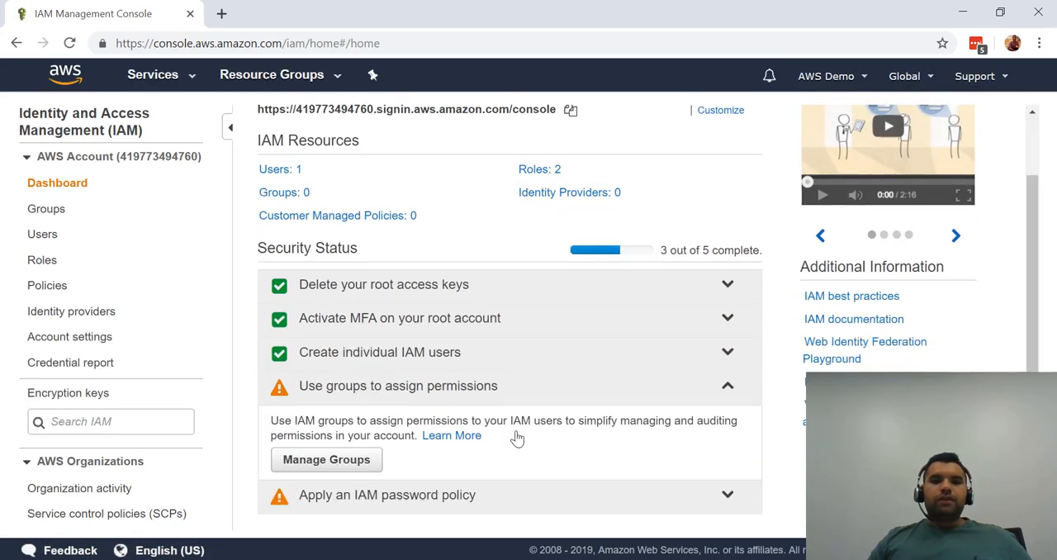
{"action": "left_click", "coordinate": [327, 459]}
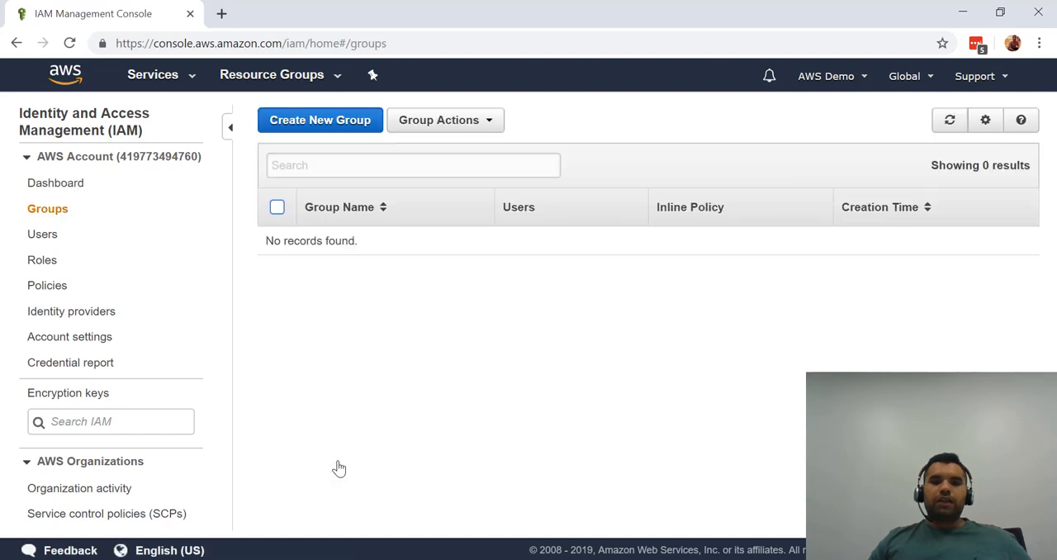
{"action": "left_click", "coordinate": [319, 120]}
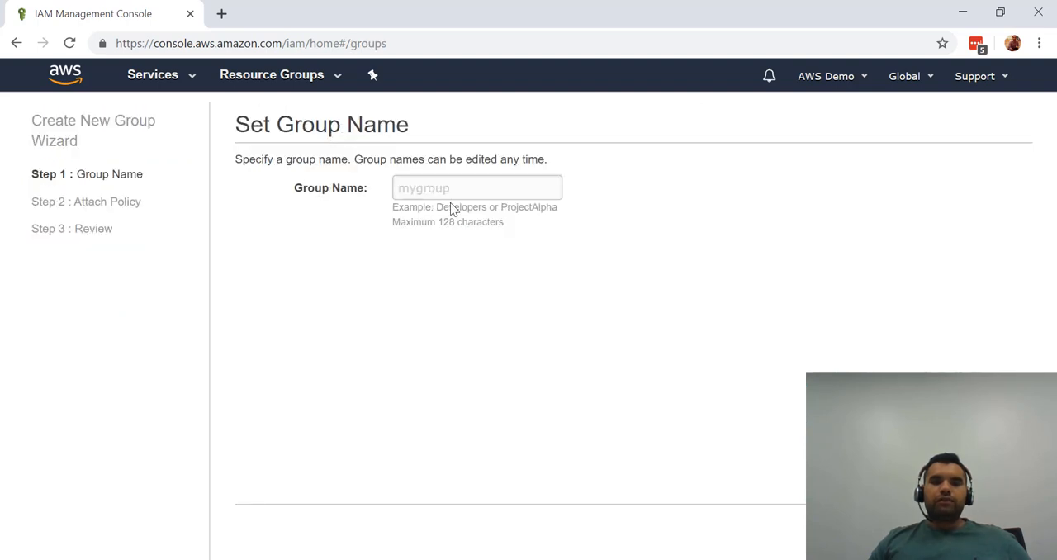
Name the group TestGroup and continue through Attach Policy to create it.
{"action": "left_click", "coordinate": [477, 187]}
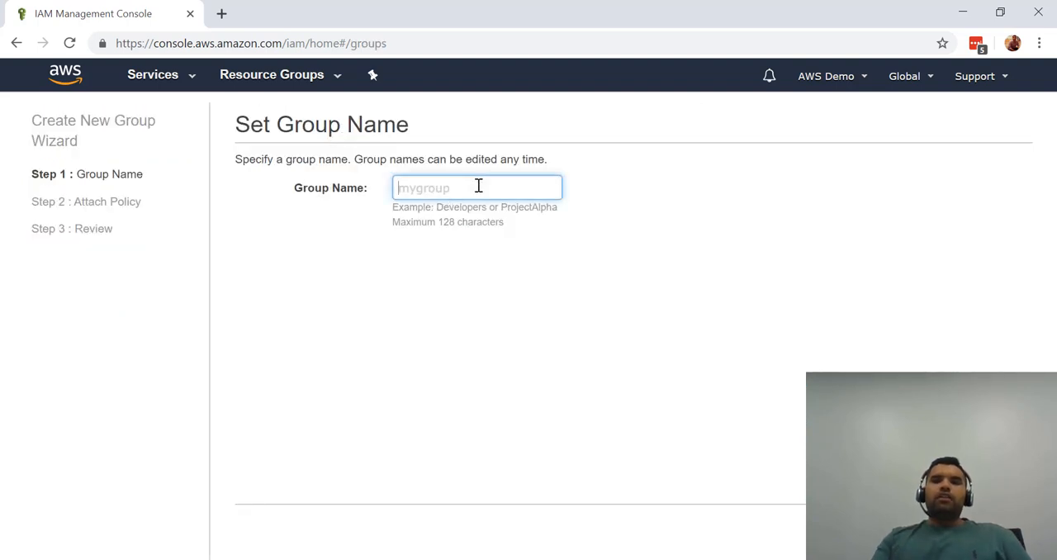
{"action": "type", "text": "Test"}
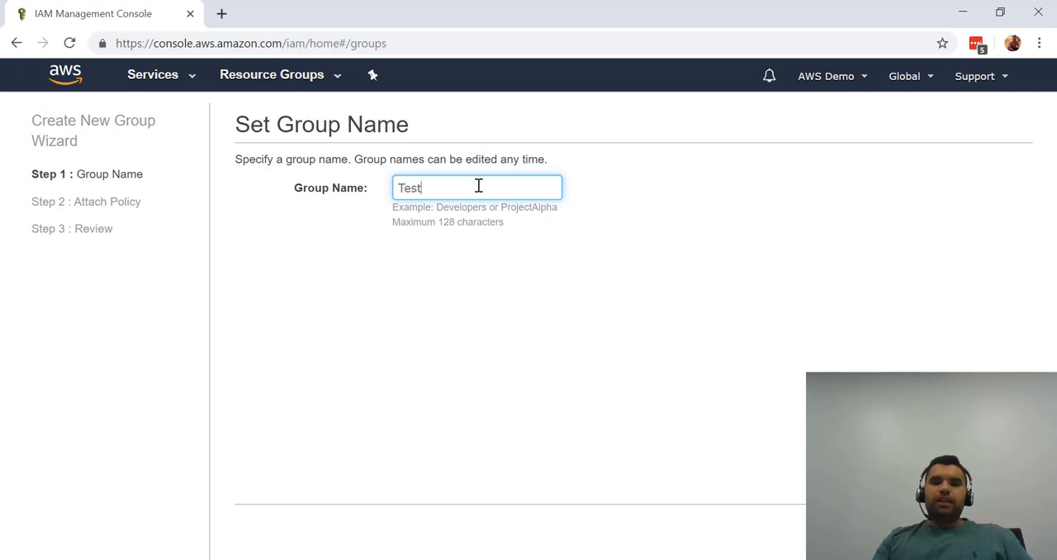
{"action": "type", "text": "Group"}
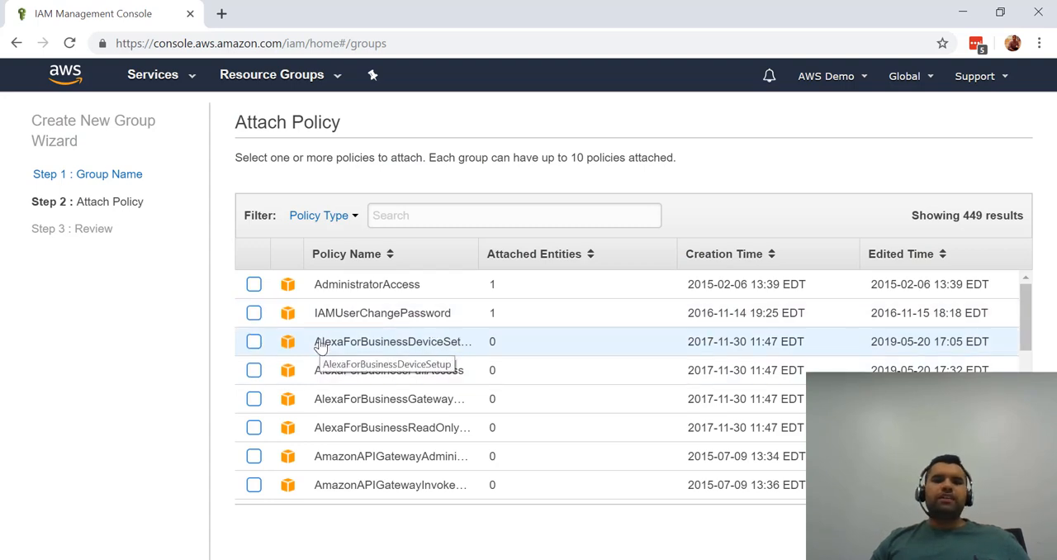
{"action": "left_click", "coordinate": [254, 284]}
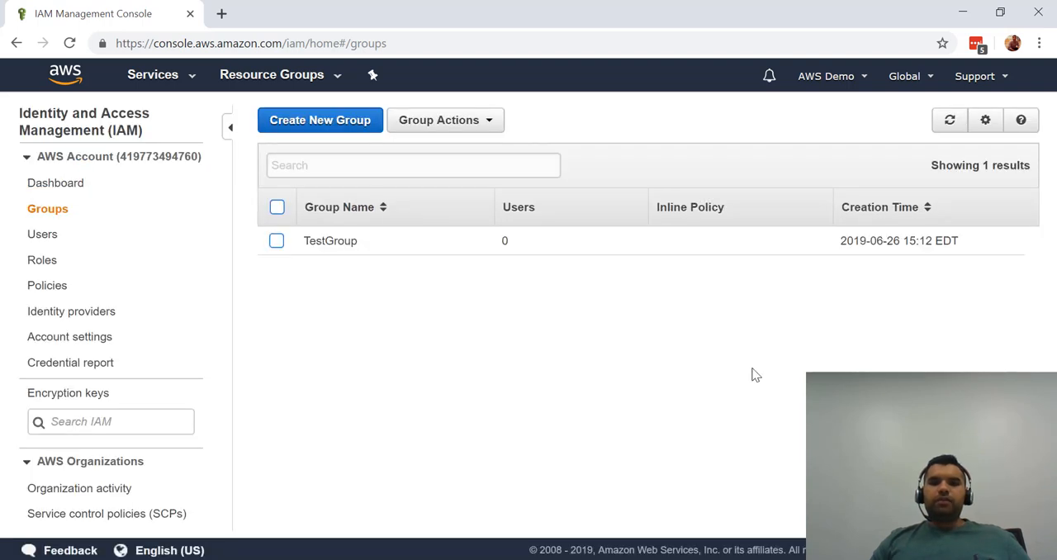
{"action": "mouse_move", "coordinate": [235, 222]}
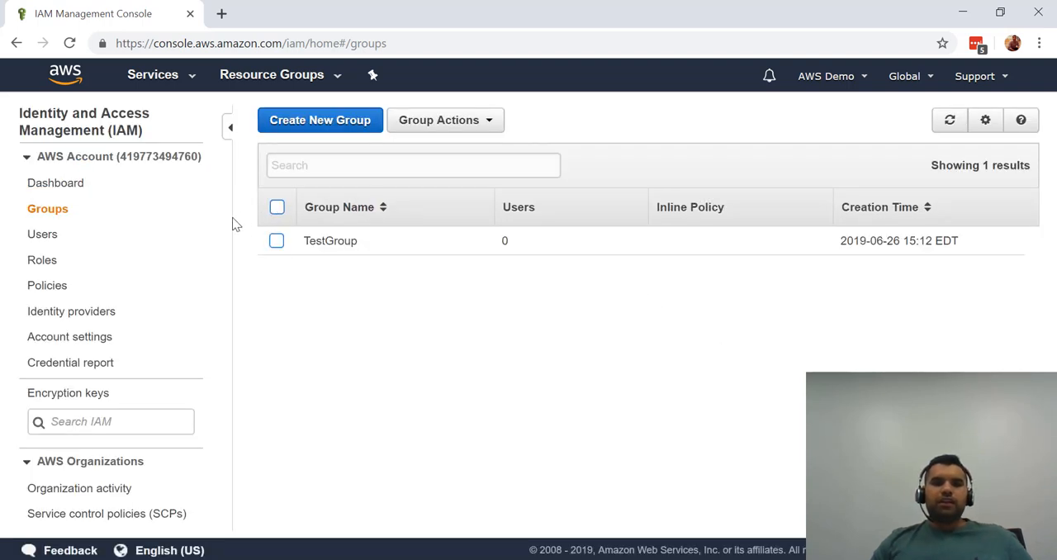
Return to the IAM dashboard to review the security steps.
{"action": "left_click", "coordinate": [152, 74]}
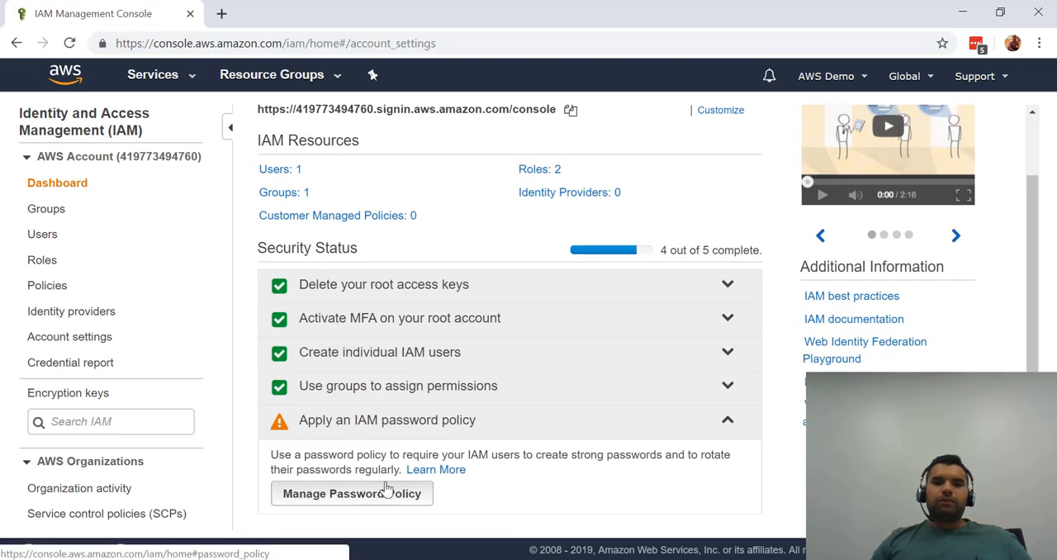
In Manage Password Policy, set the minimum password length to 8.
{"action": "left_click", "coordinate": [351, 493]}
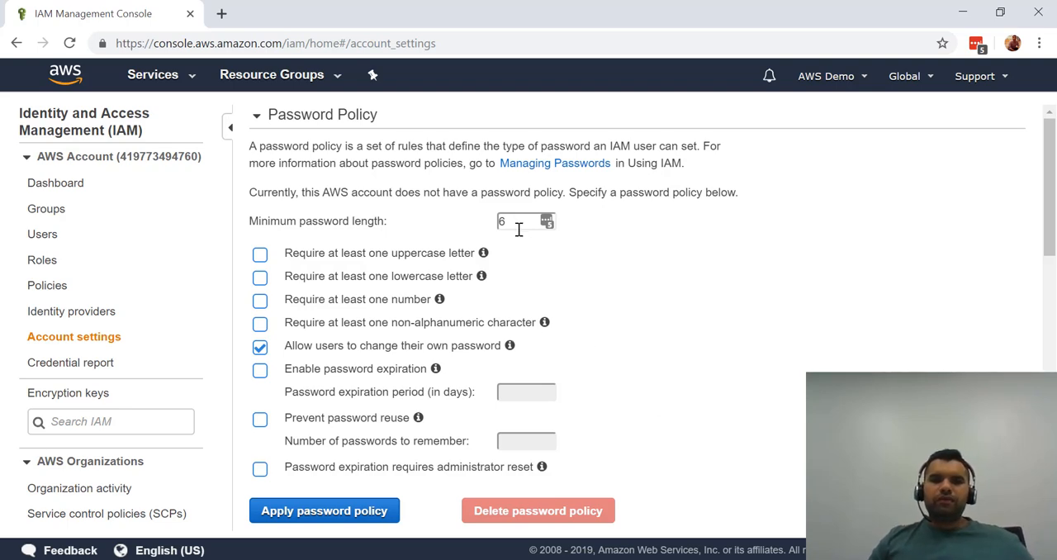
{"action": "type", "text": "8"}
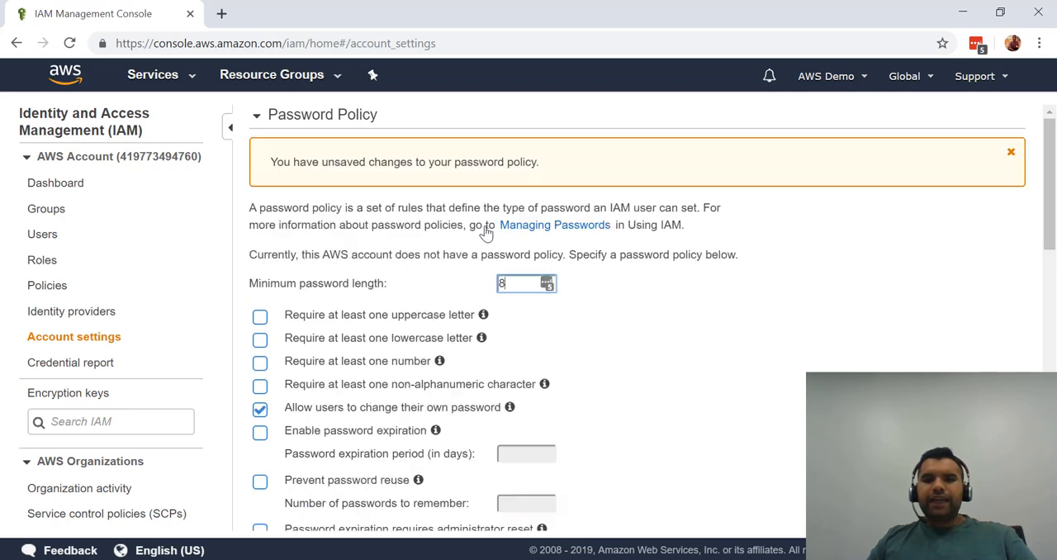
{"action": "left_click", "coordinate": [516, 283]}
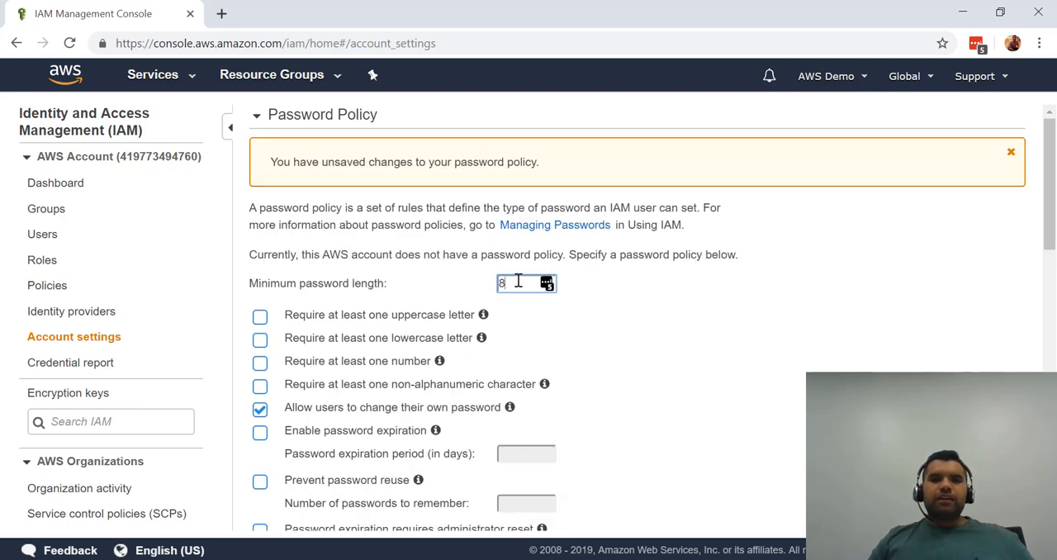
{"action": "scroll", "scroll_direction": "down", "scroll_amount": 3}
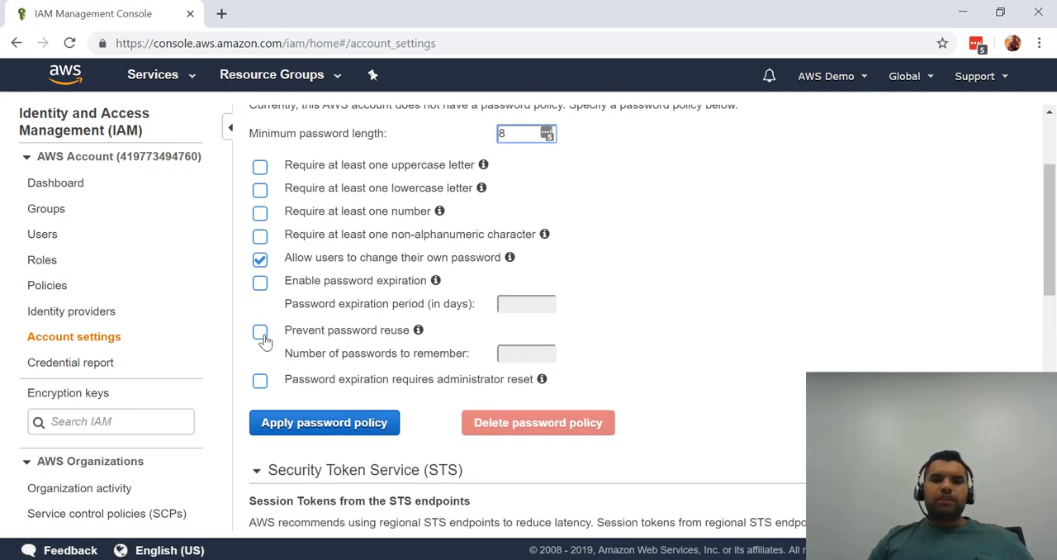
Require uppercase, lowercase, numbers and non-alphanumeric characters in passwords.
{"action": "left_click", "coordinate": [259, 333]}
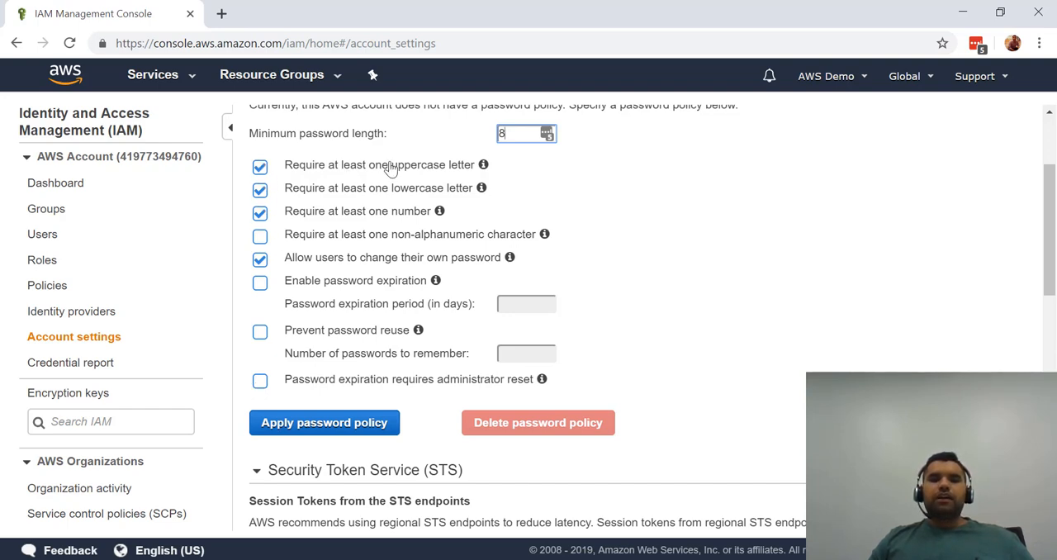
{"action": "mouse_move", "coordinate": [423, 273]}
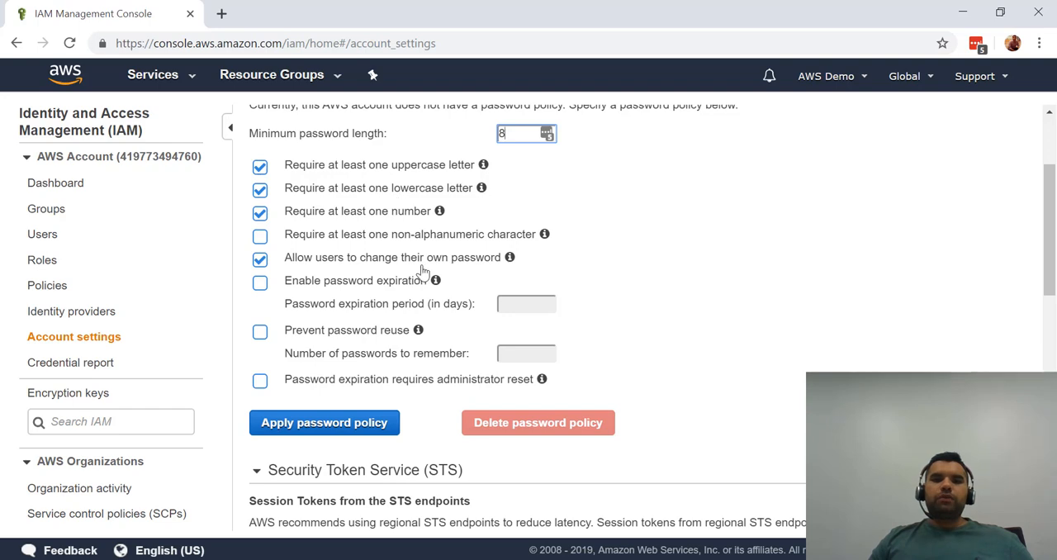
{"action": "left_click", "coordinate": [260, 236]}
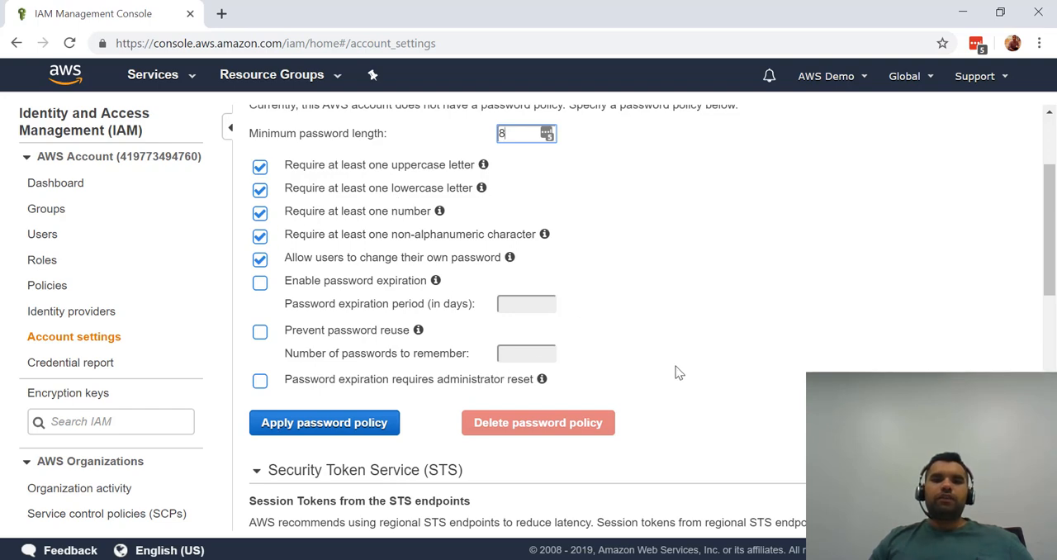
{"action": "scroll", "scroll_direction": "down", "scroll_amount": 3}
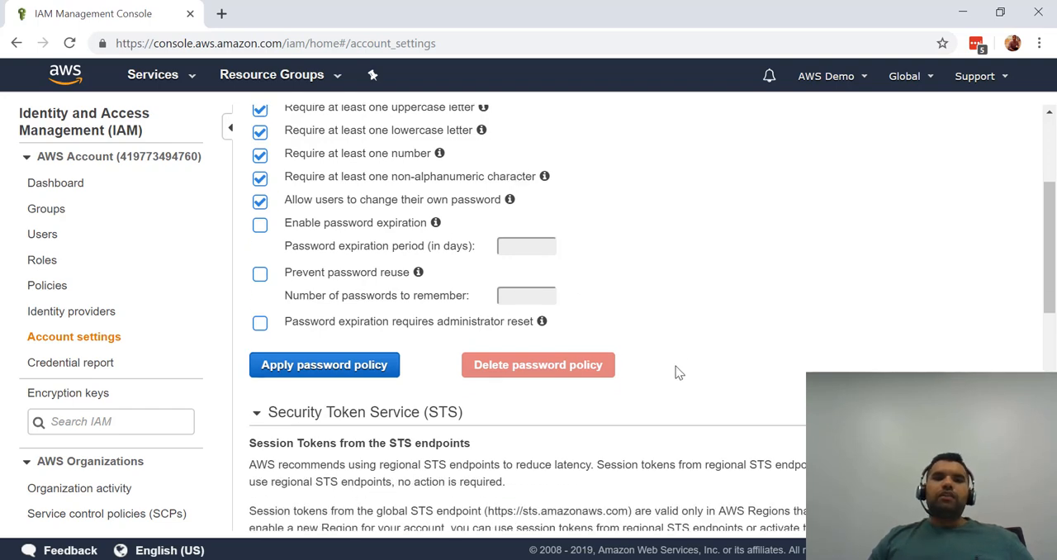